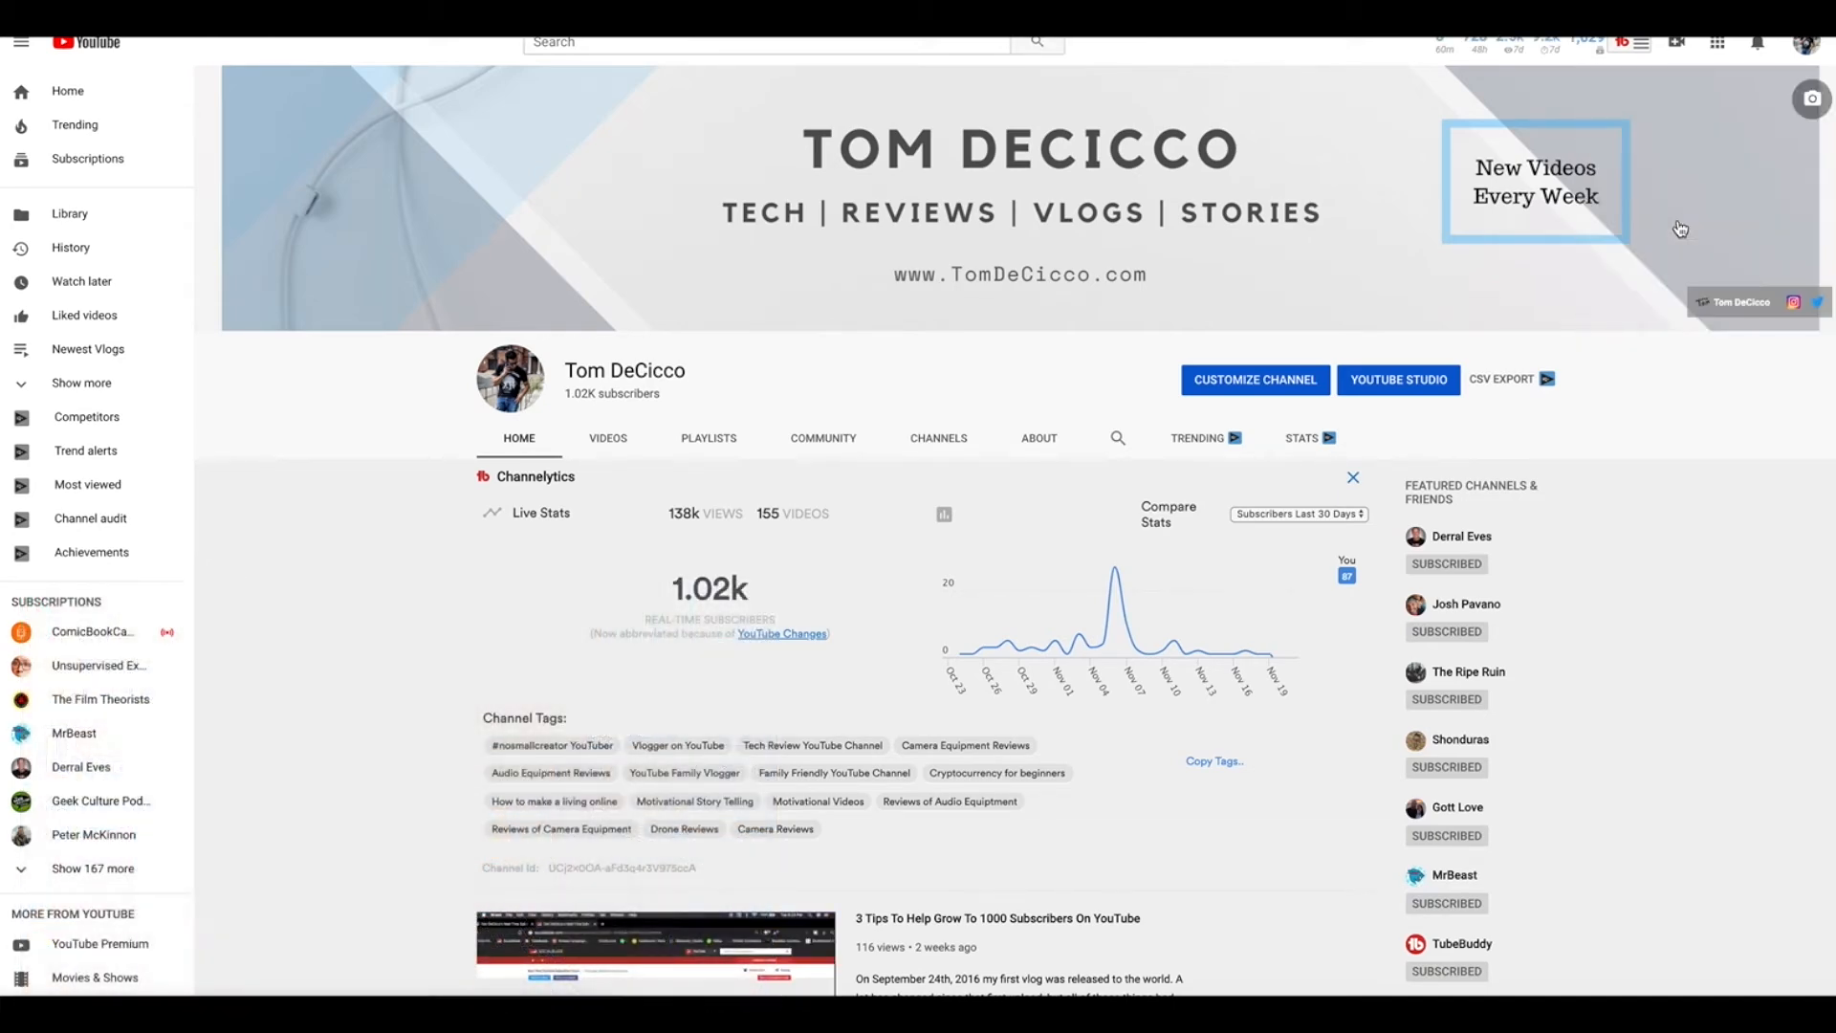
Open this channel in YouTube Studio and view its uploaded videos list.
click(1398, 378)
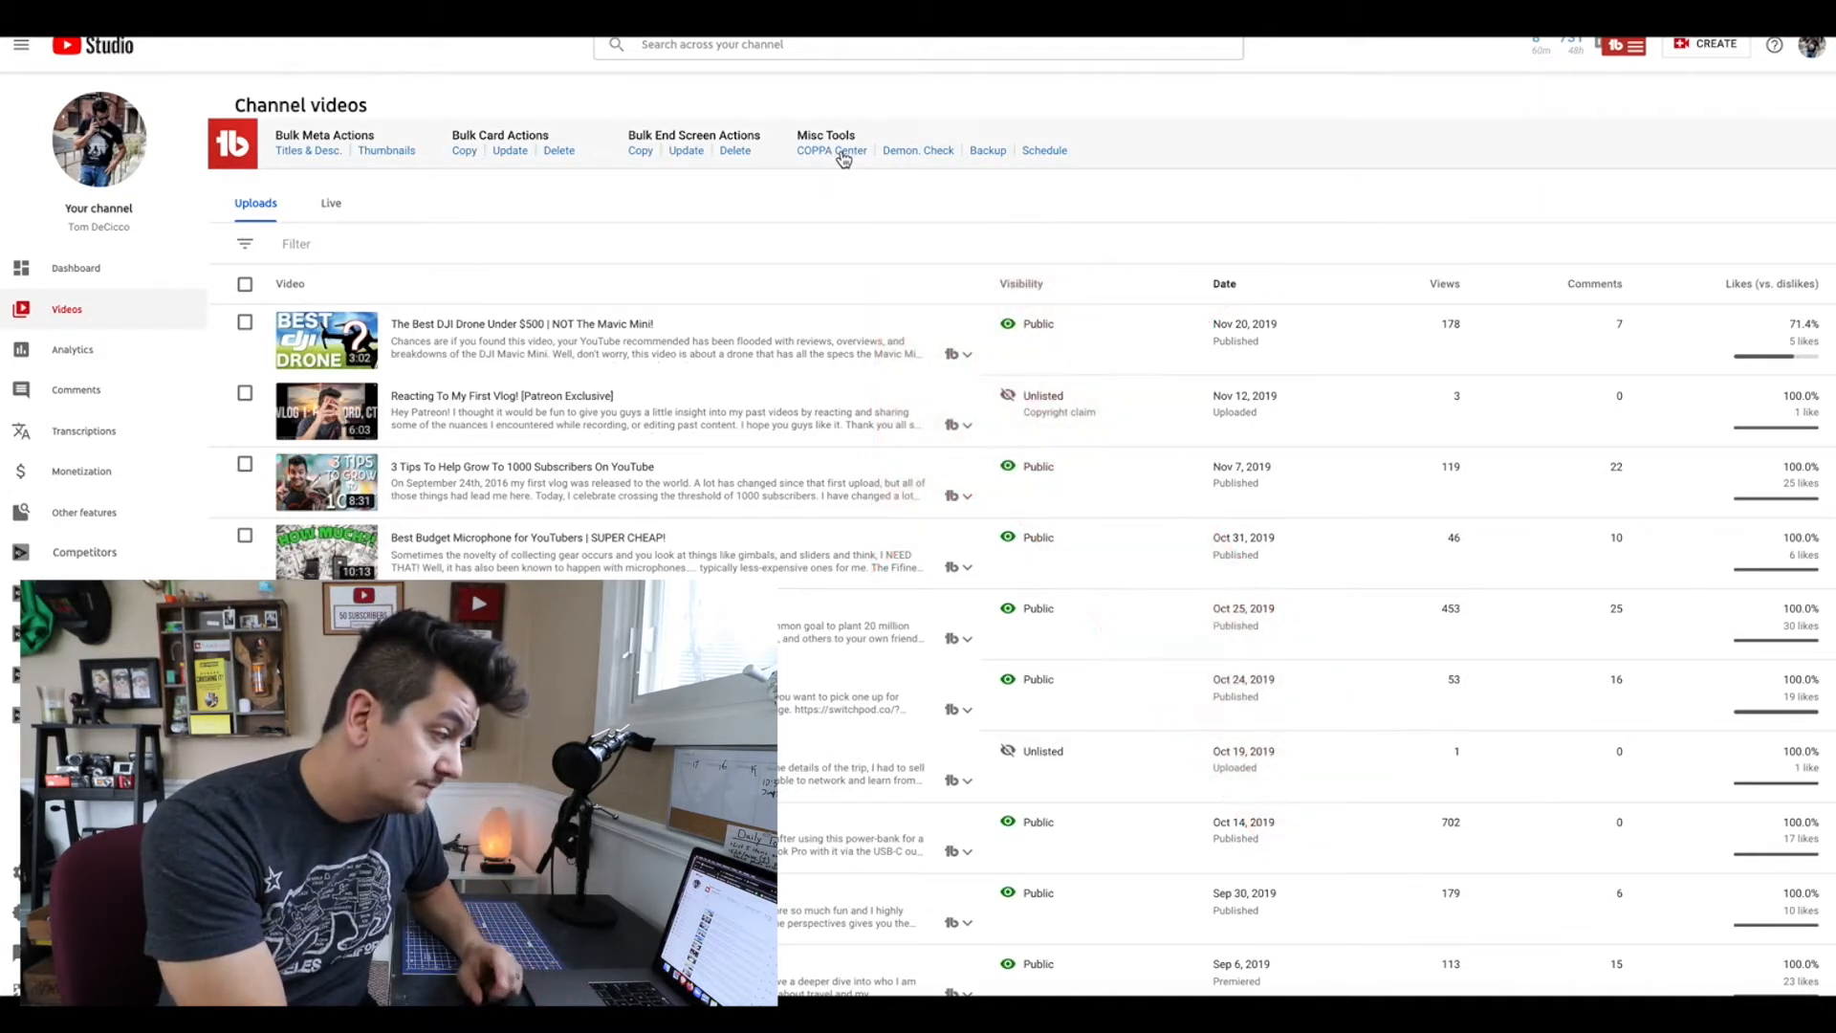
Run a TubeBuddy COPPA Center scan, finding 0 made-for-kids and 148 not-made-for-kids videos.
click(829, 150)
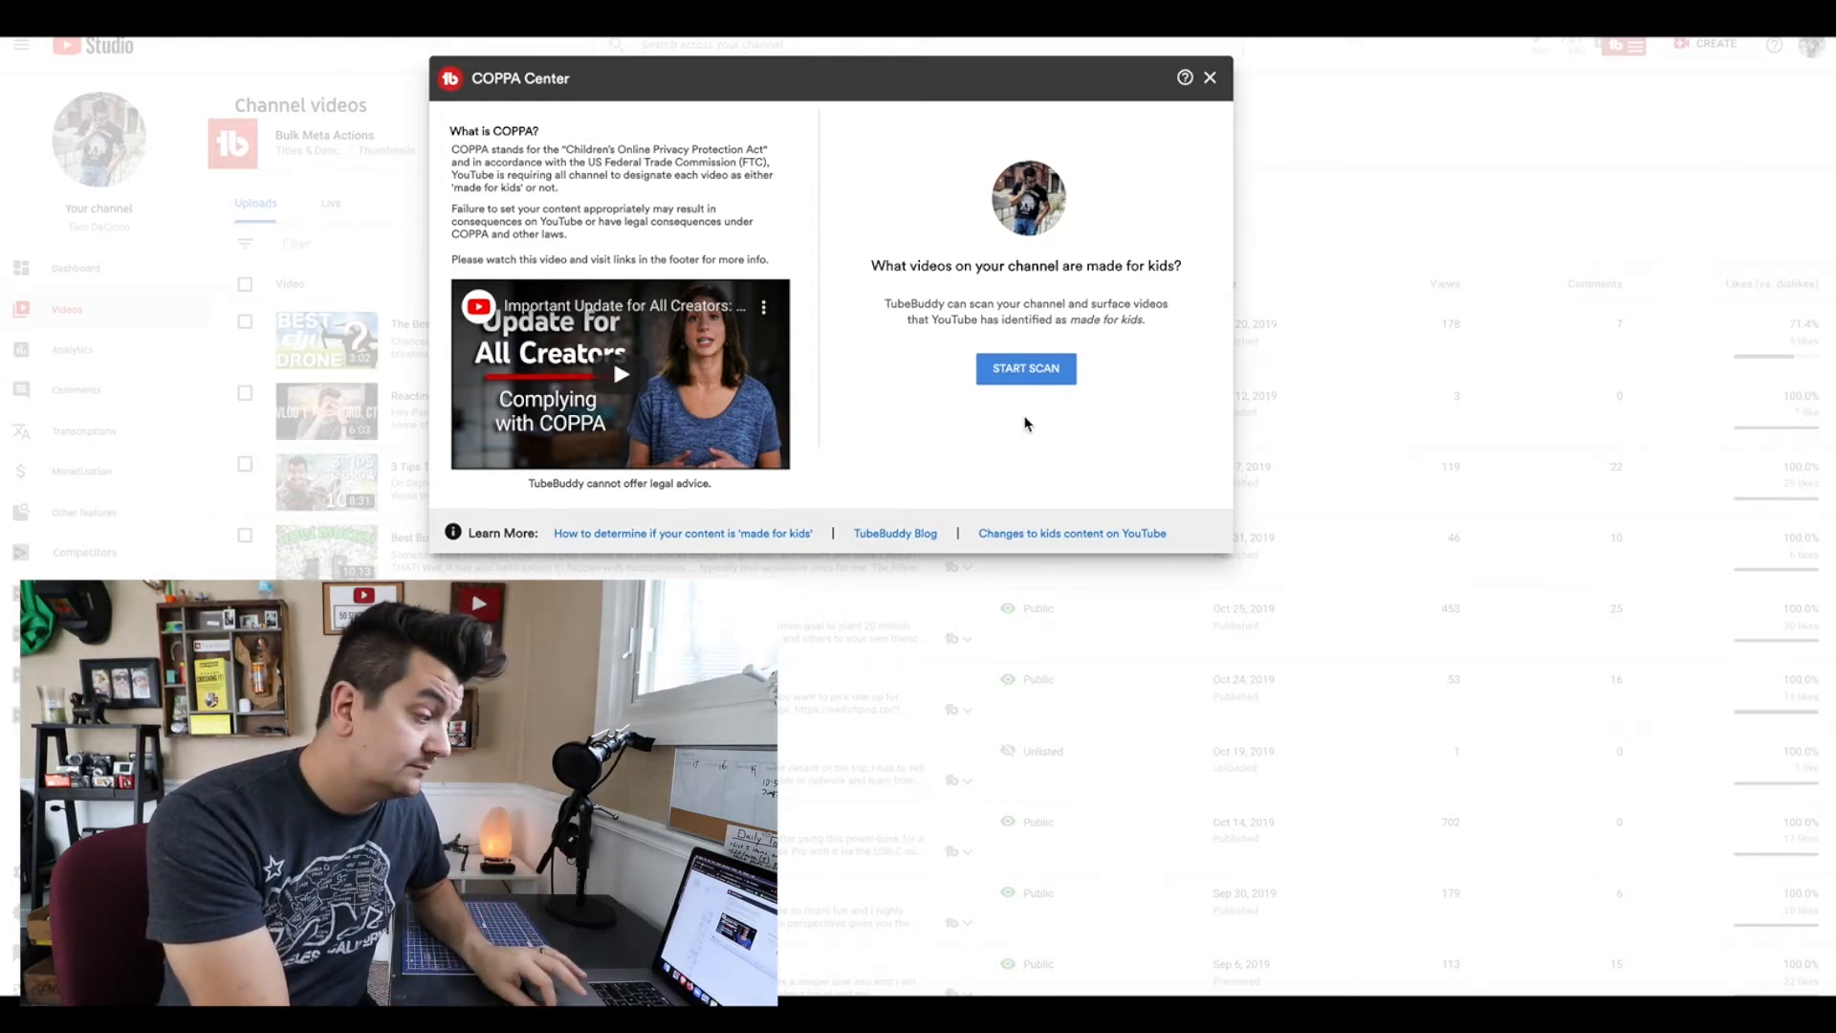
click(1025, 368)
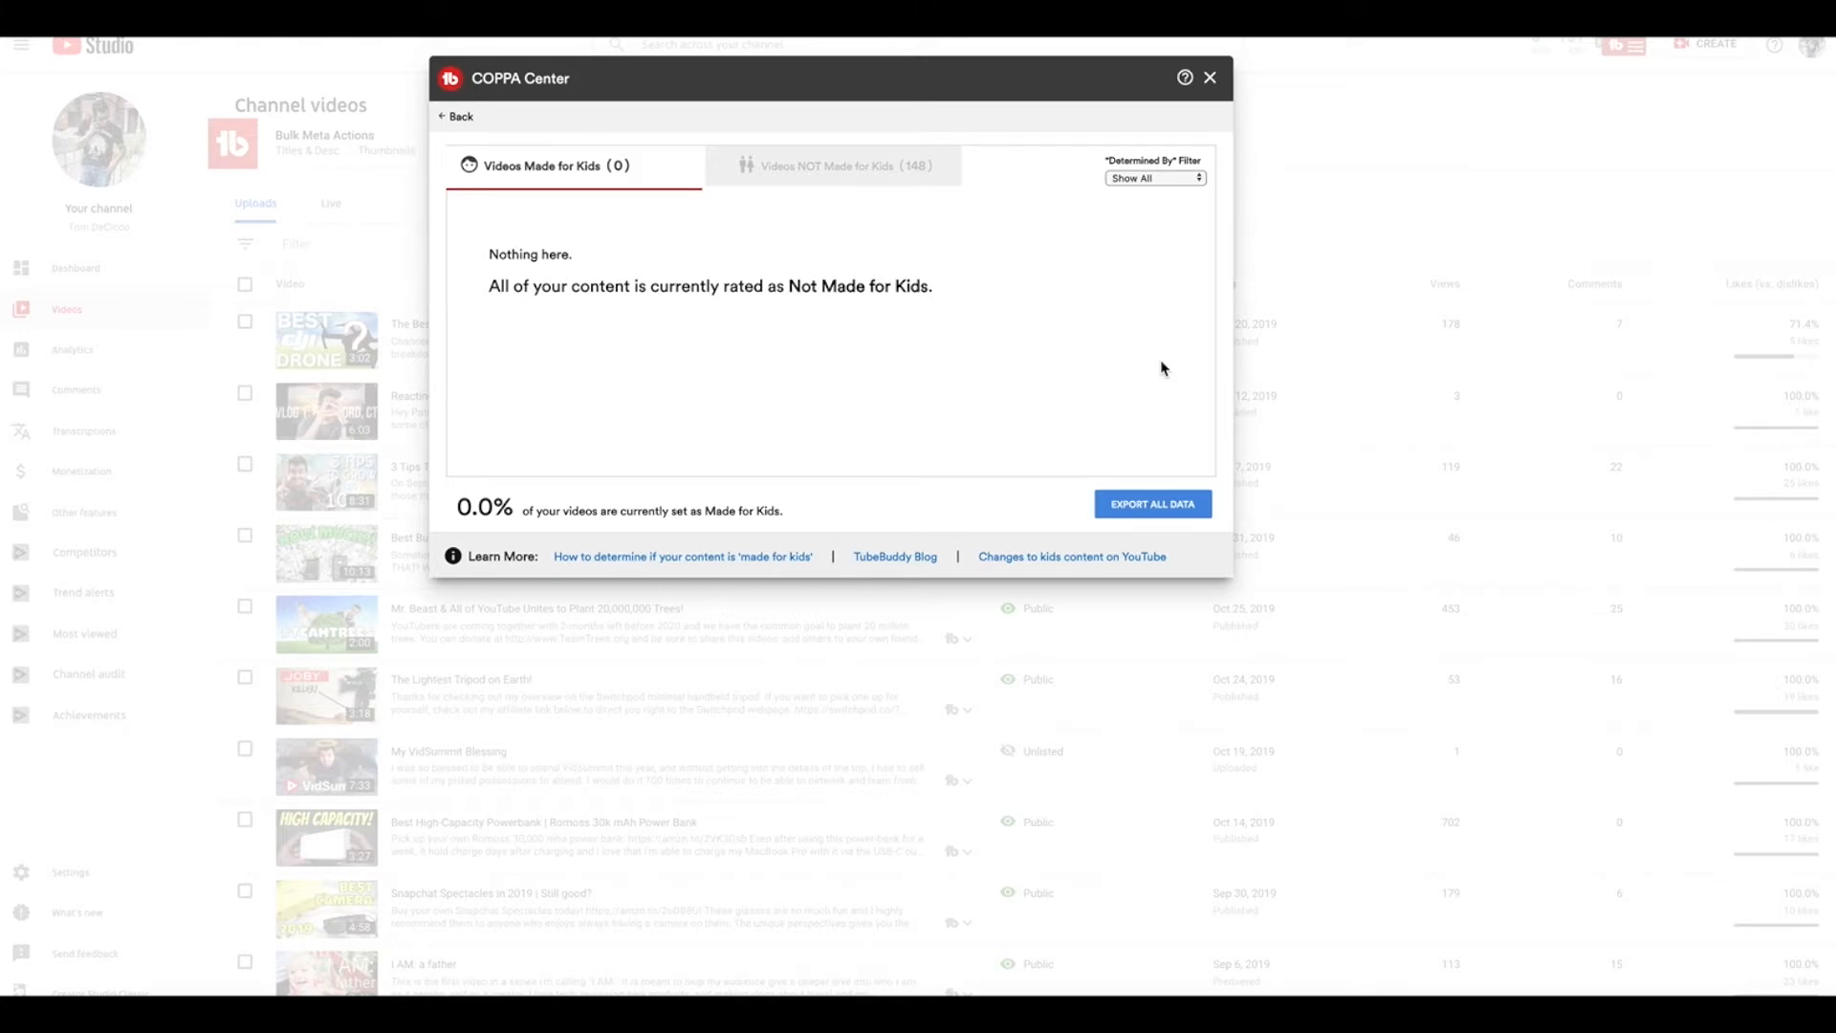
Browse the 148 videos not made for kids, each rated by the channel owner.
click(837, 165)
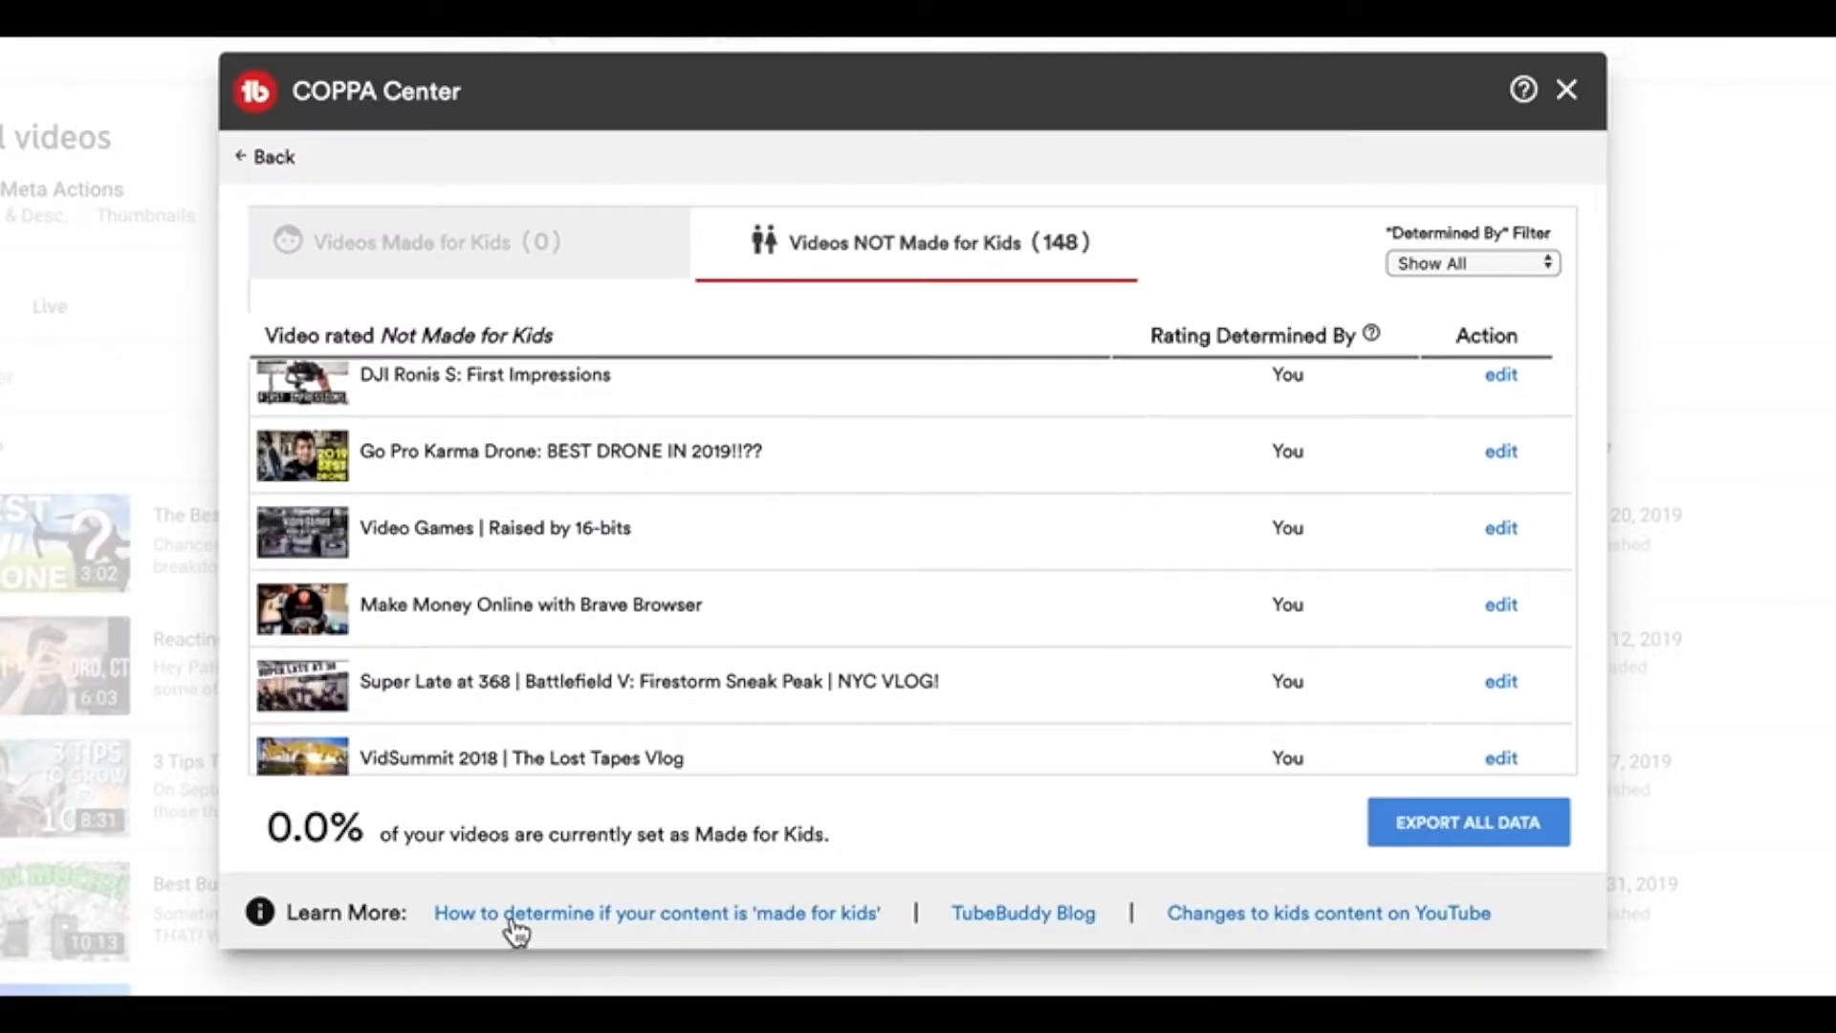
click(657, 913)
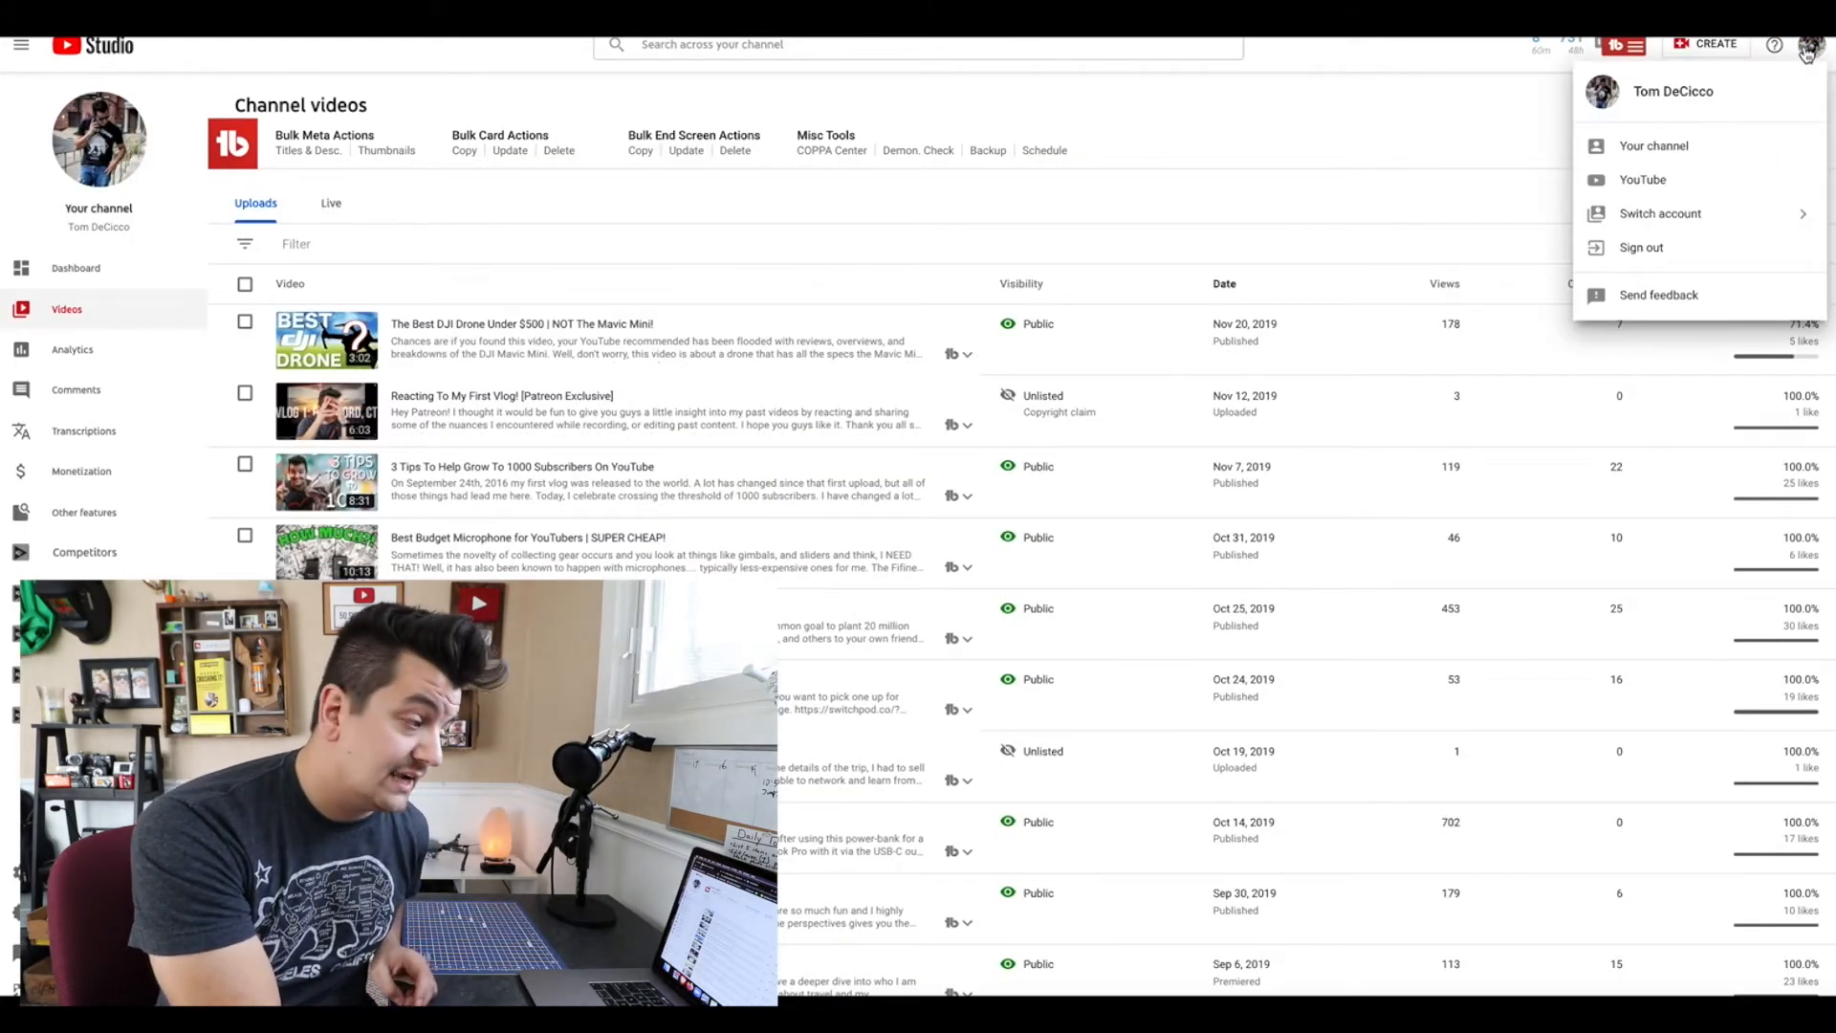
mouse_move(1676, 194)
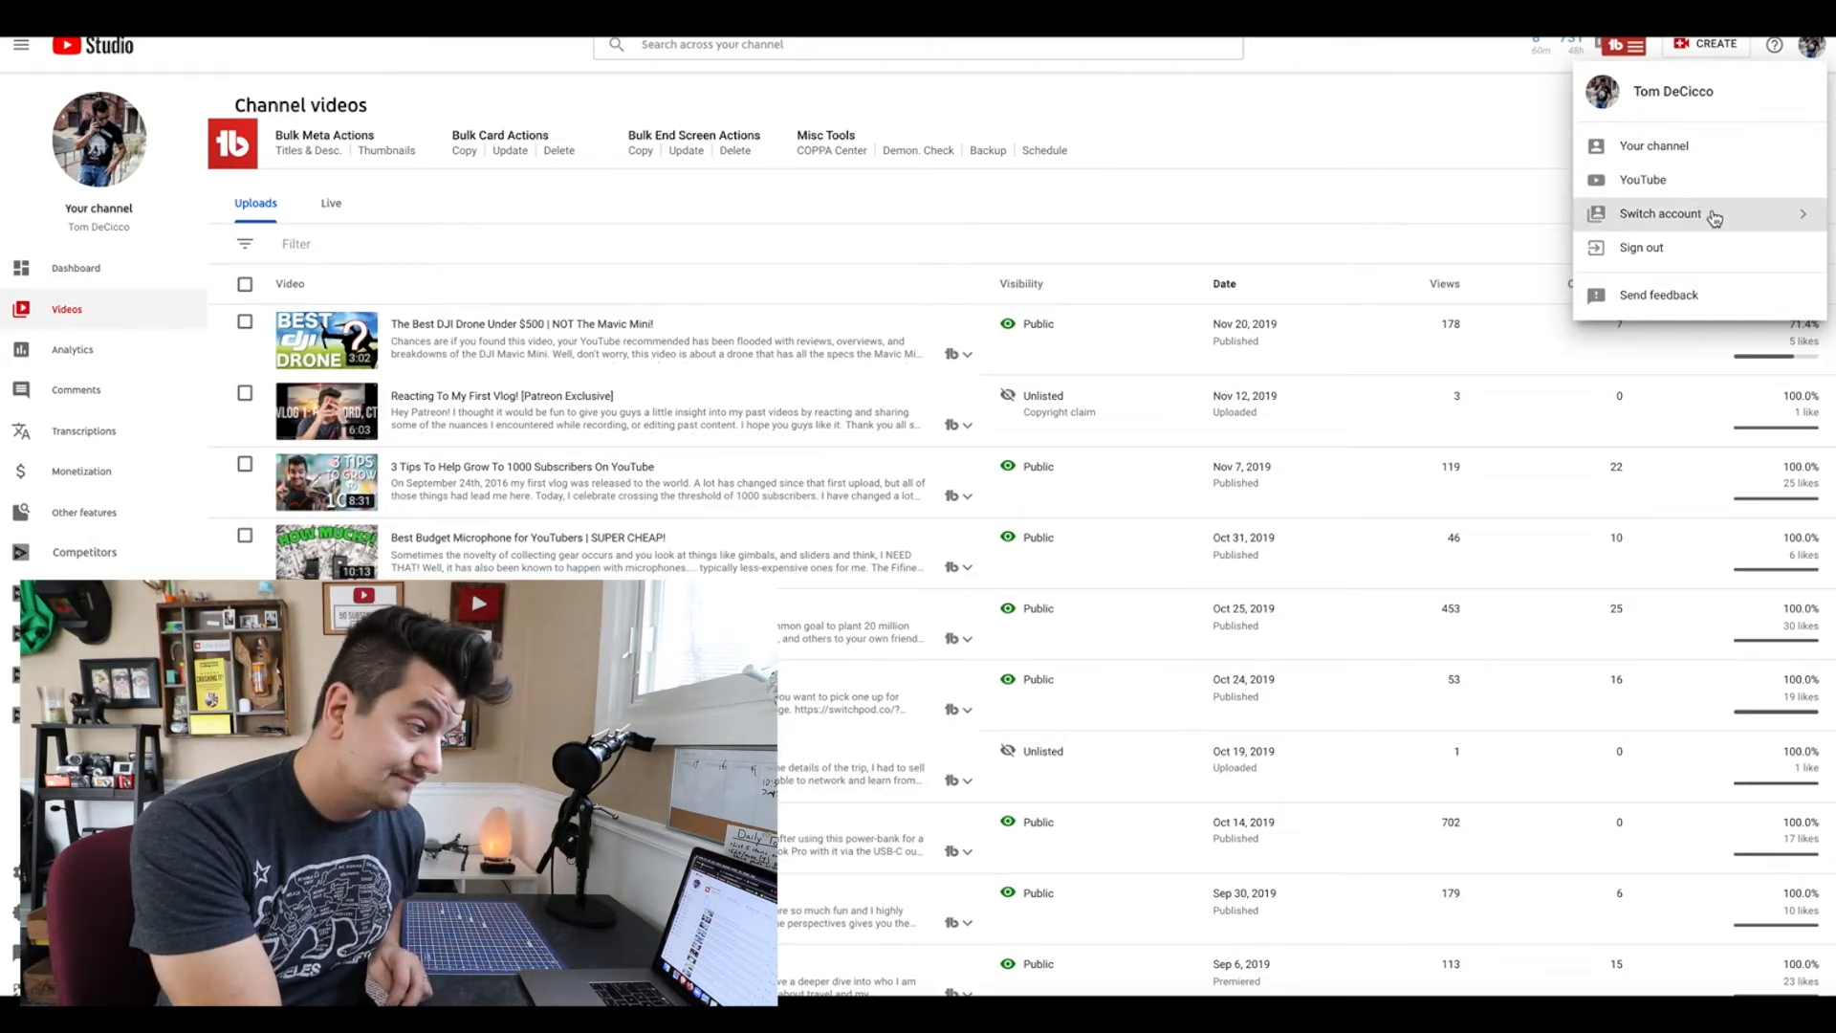
Switch to Geek Culture Podcast and sign TubeBuddy in after agreeing to its terms.
click(1660, 213)
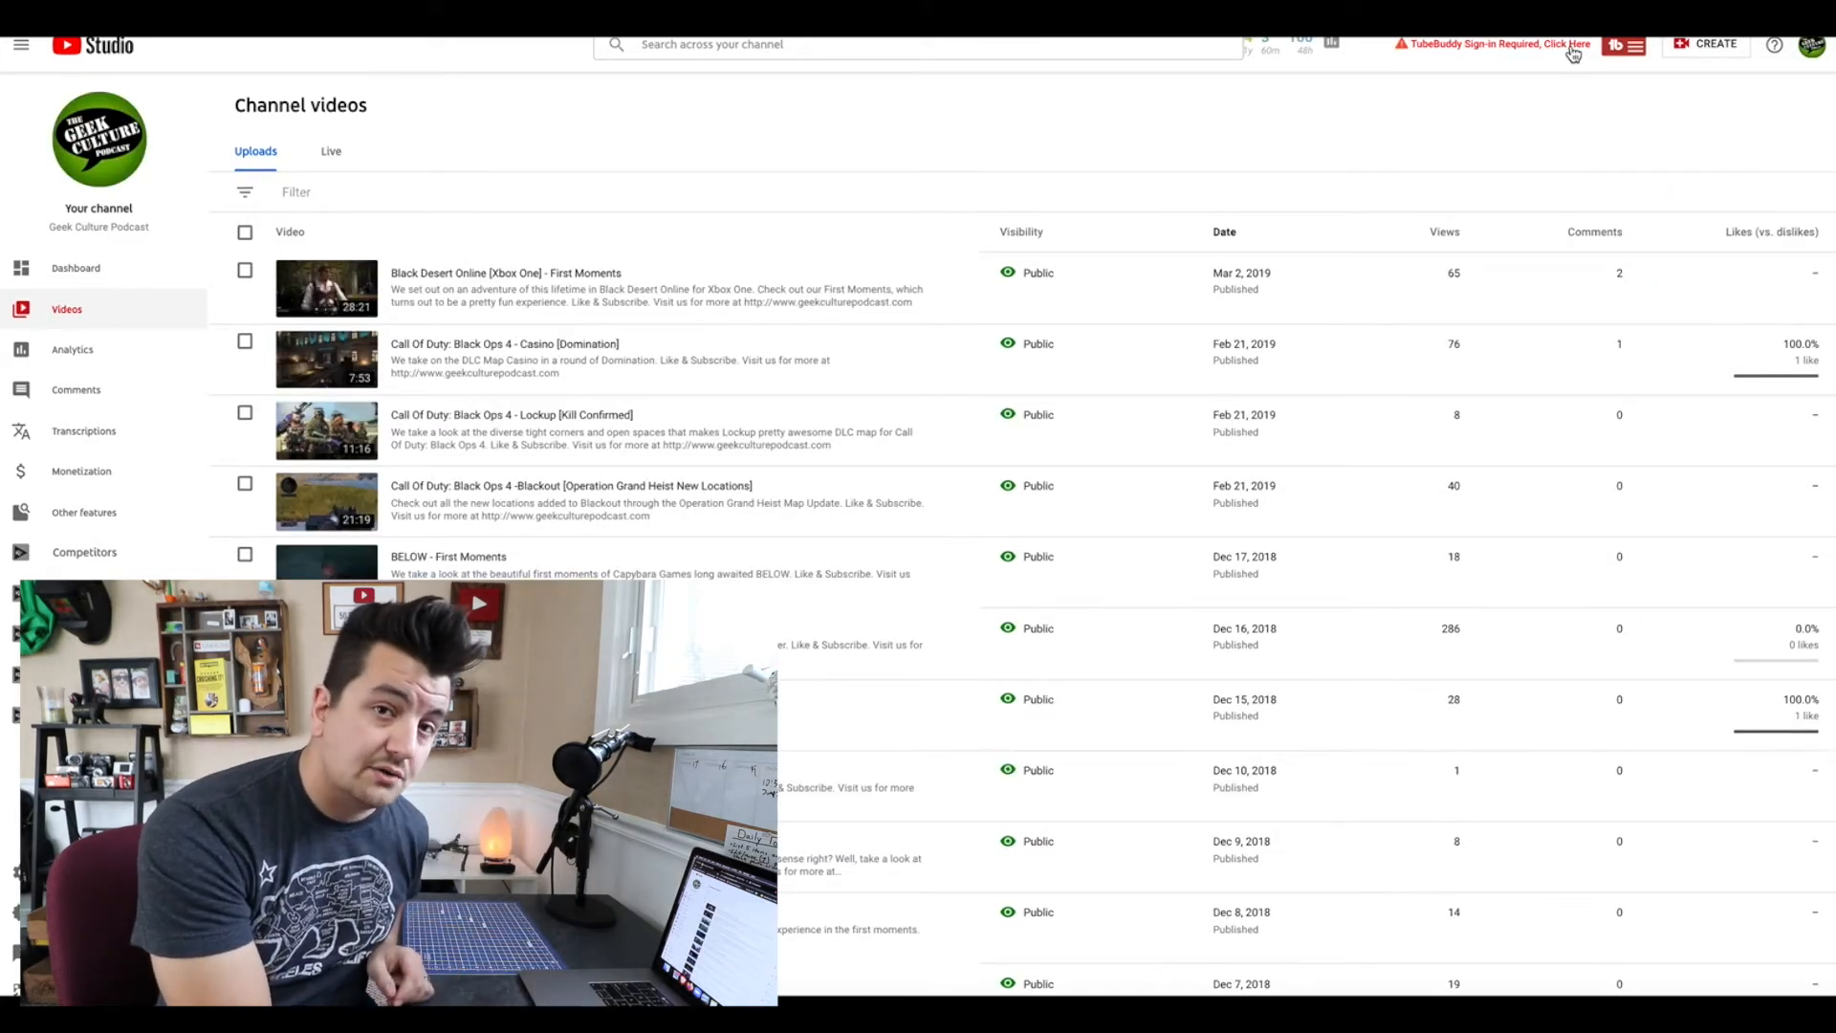
click(1633, 44)
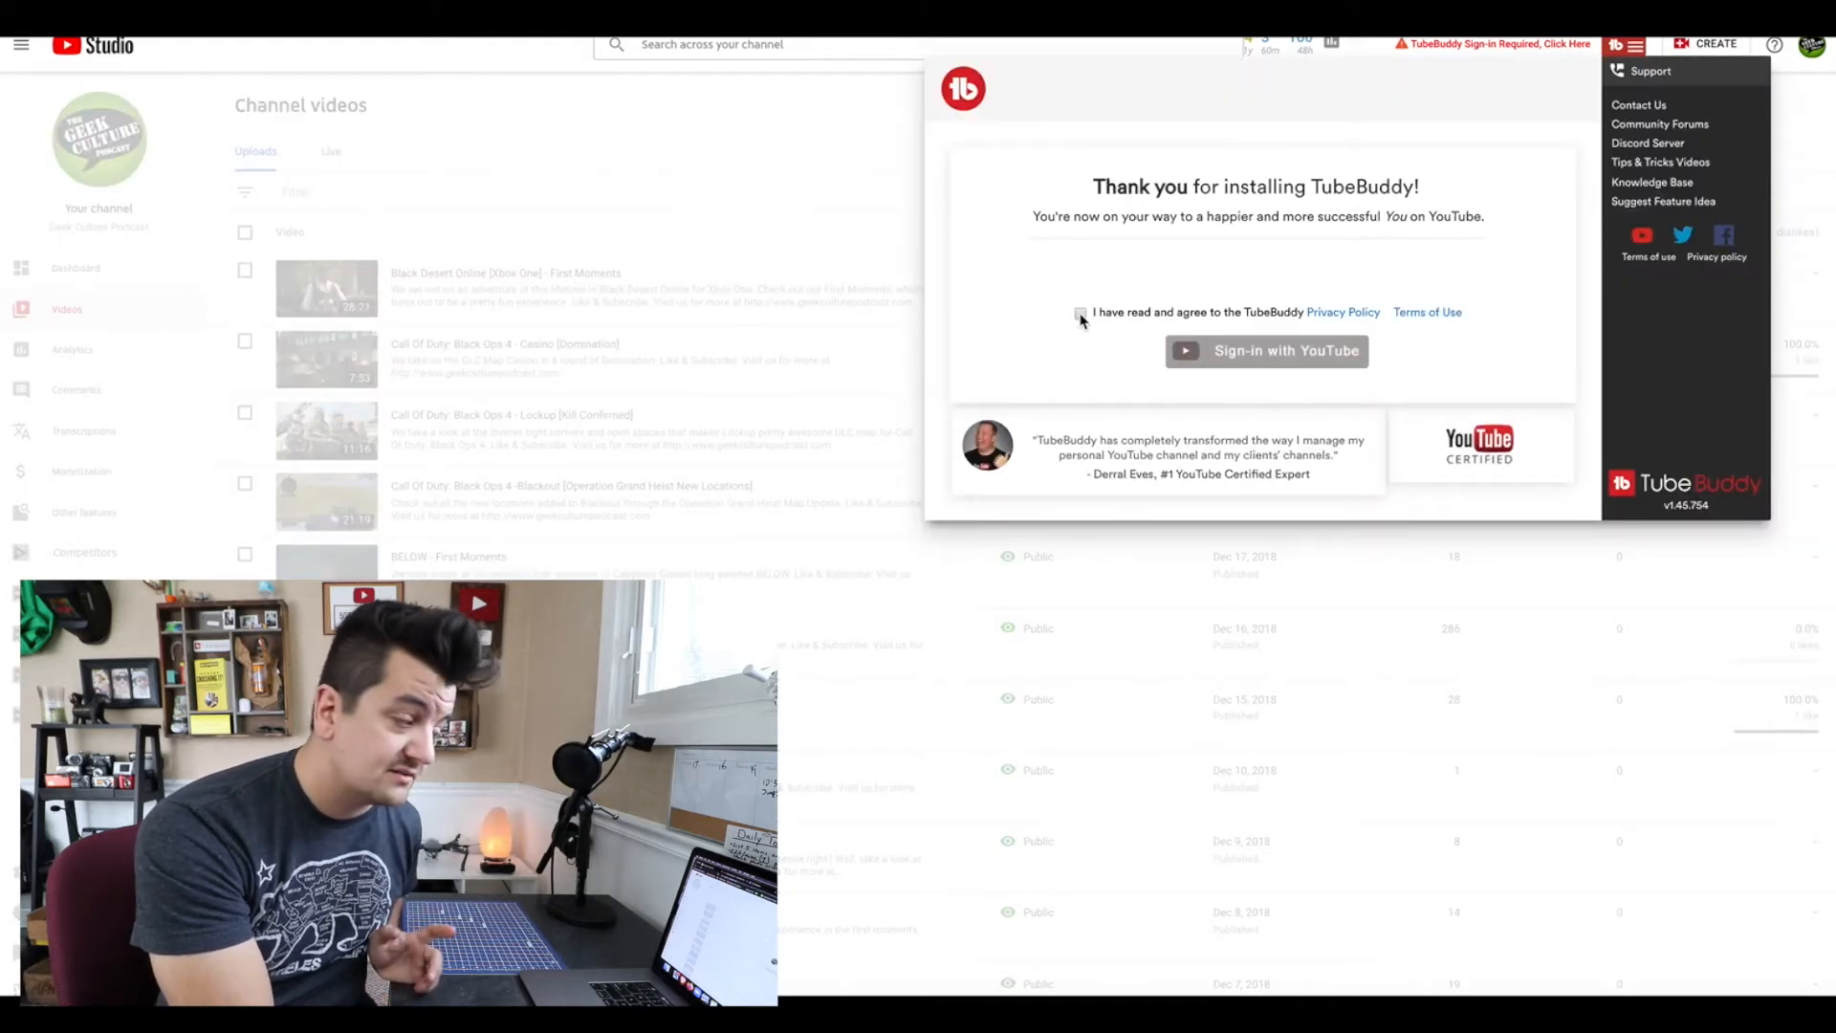
click(1080, 312)
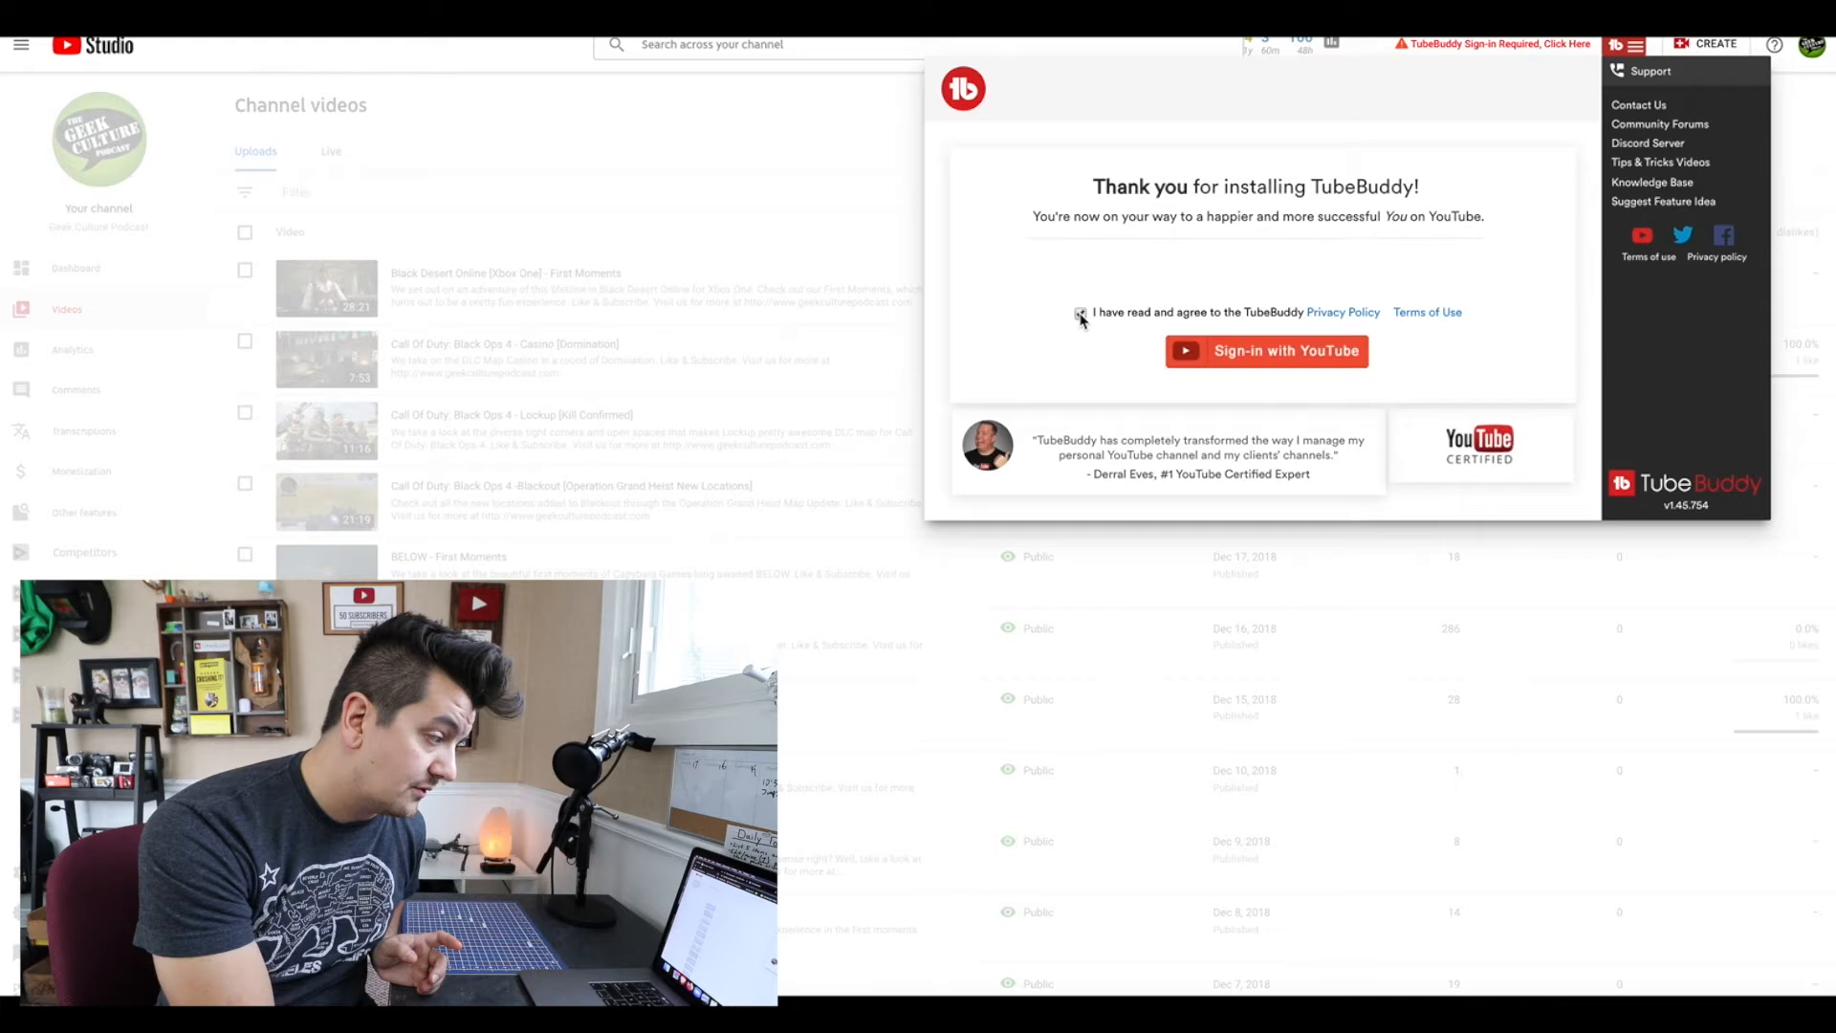
click(1267, 351)
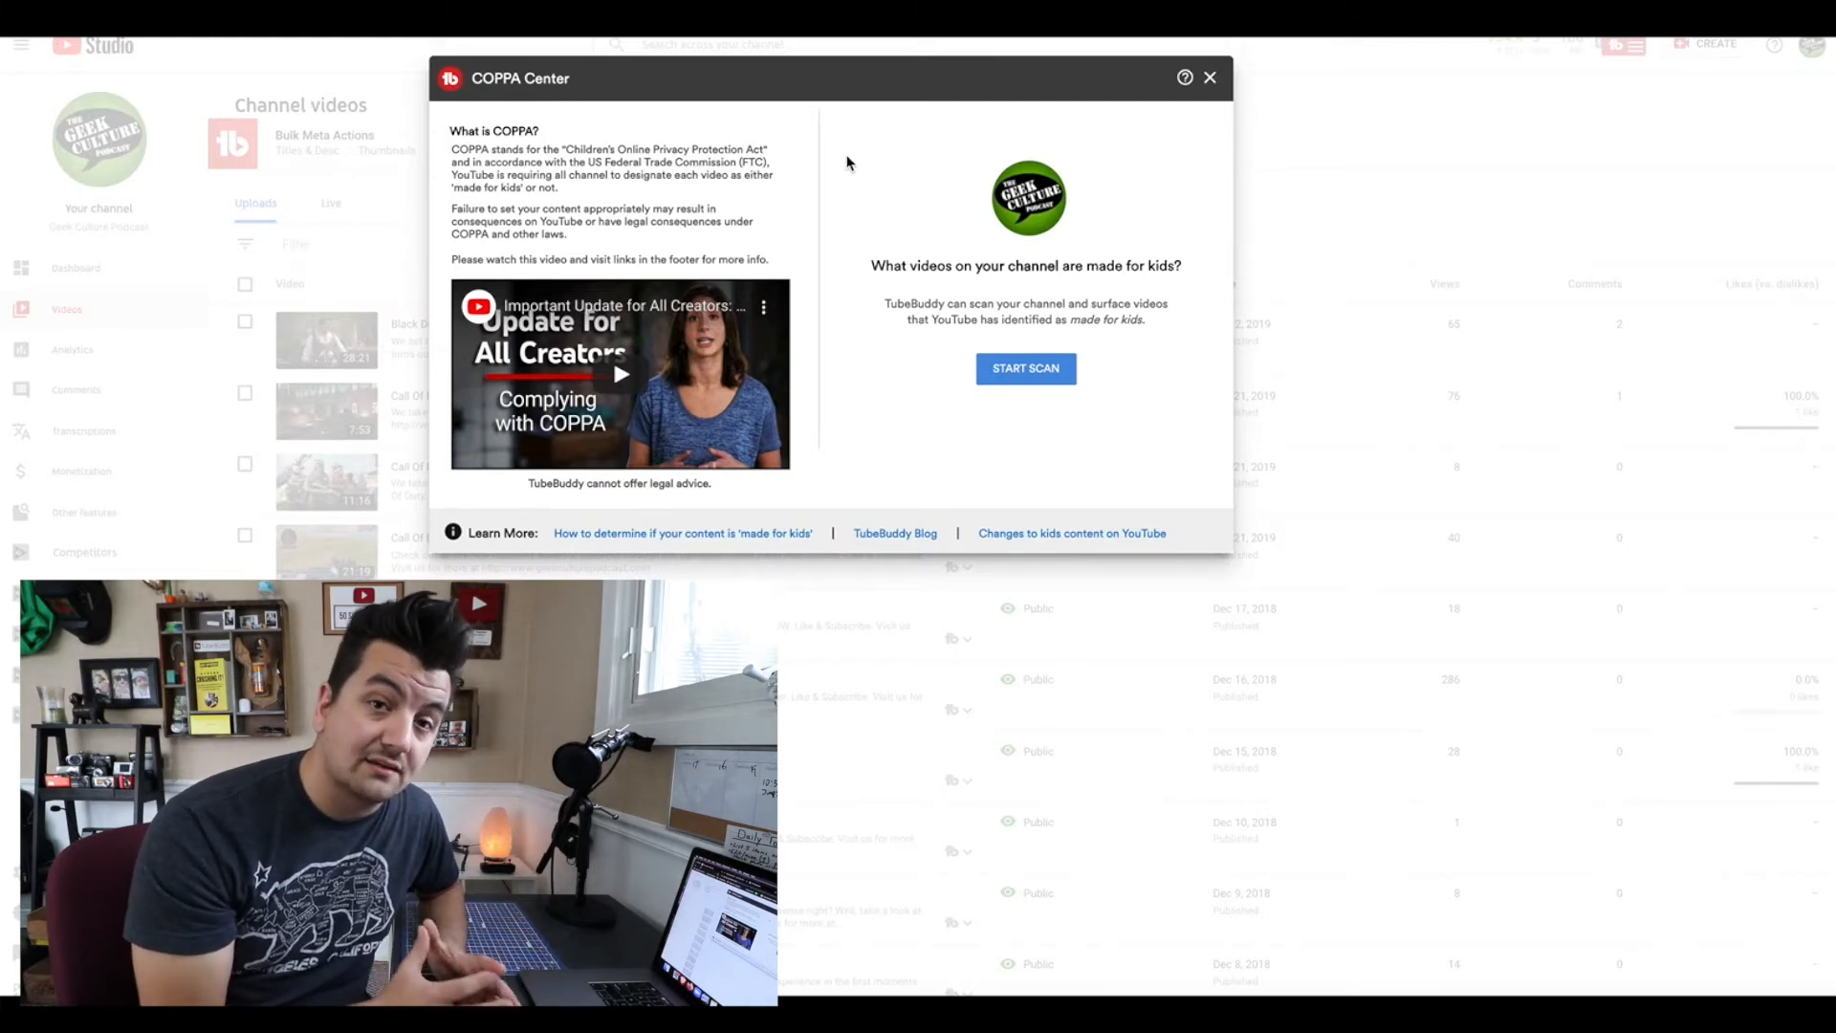
Scan Geek Culture Podcast (4 made for kids) and scroll its 201 not-made-for-kids videos.
click(1026, 369)
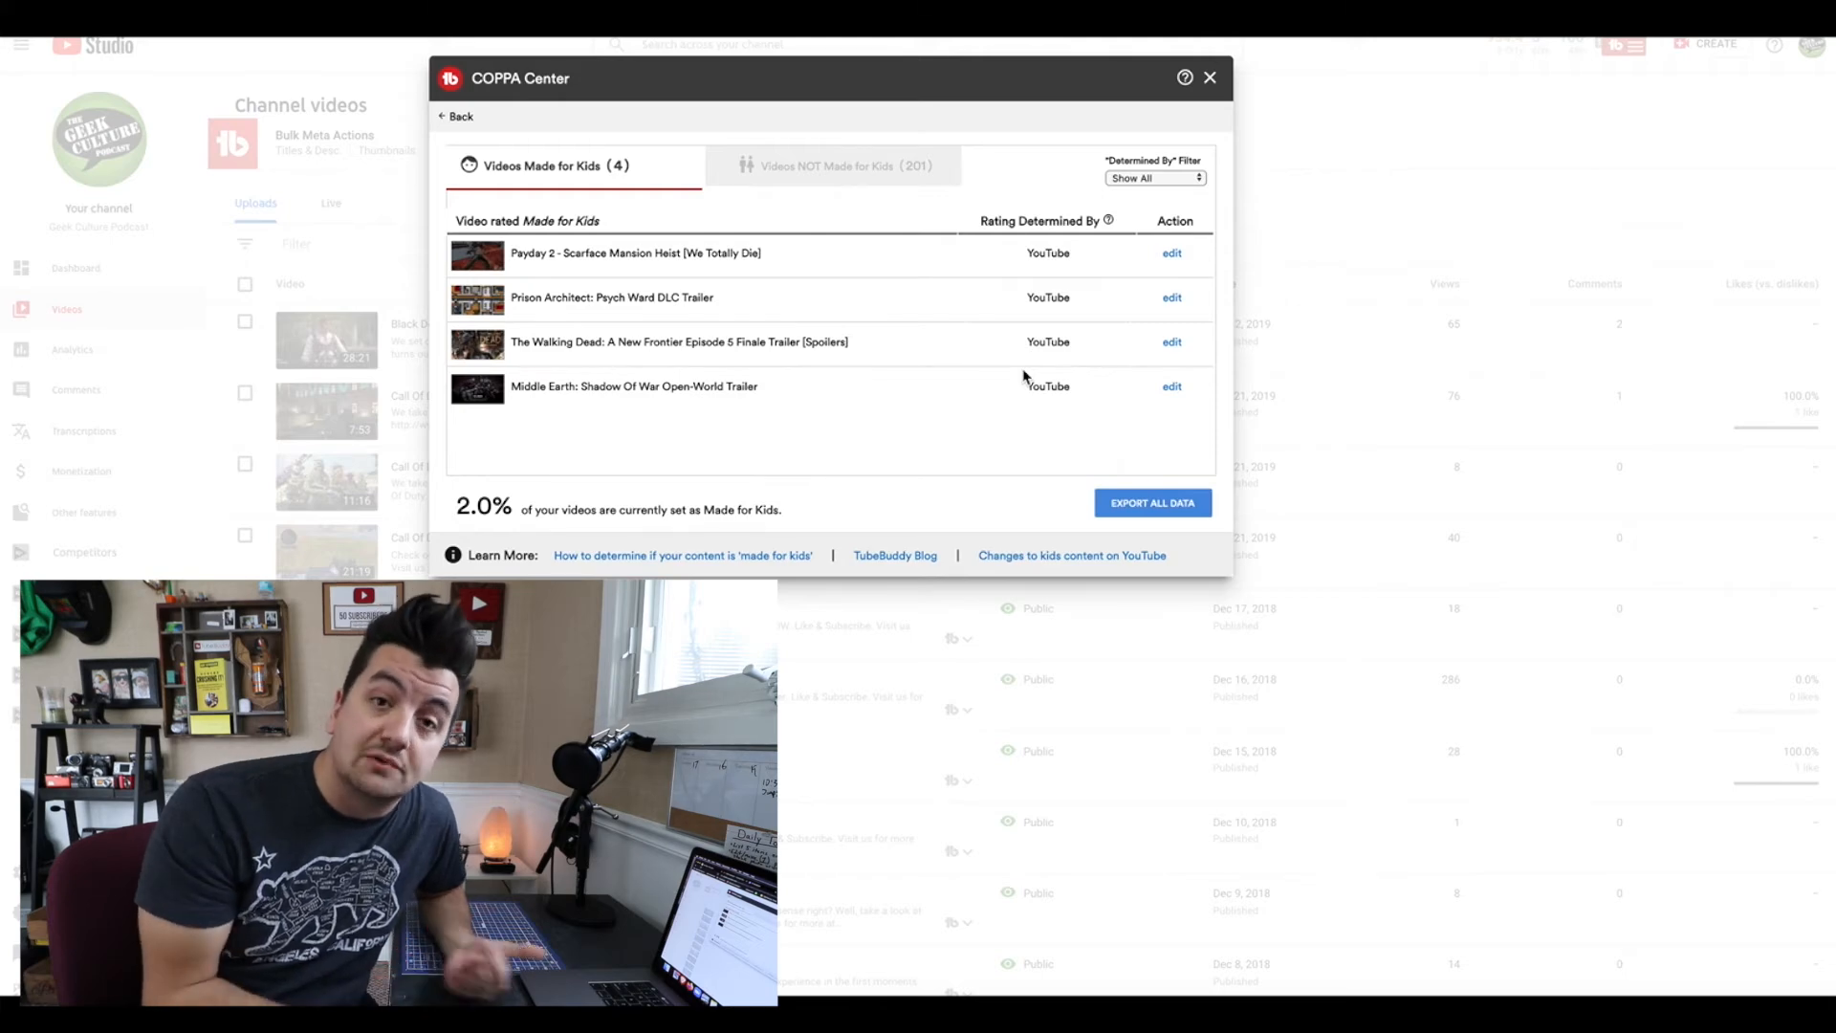
click(836, 166)
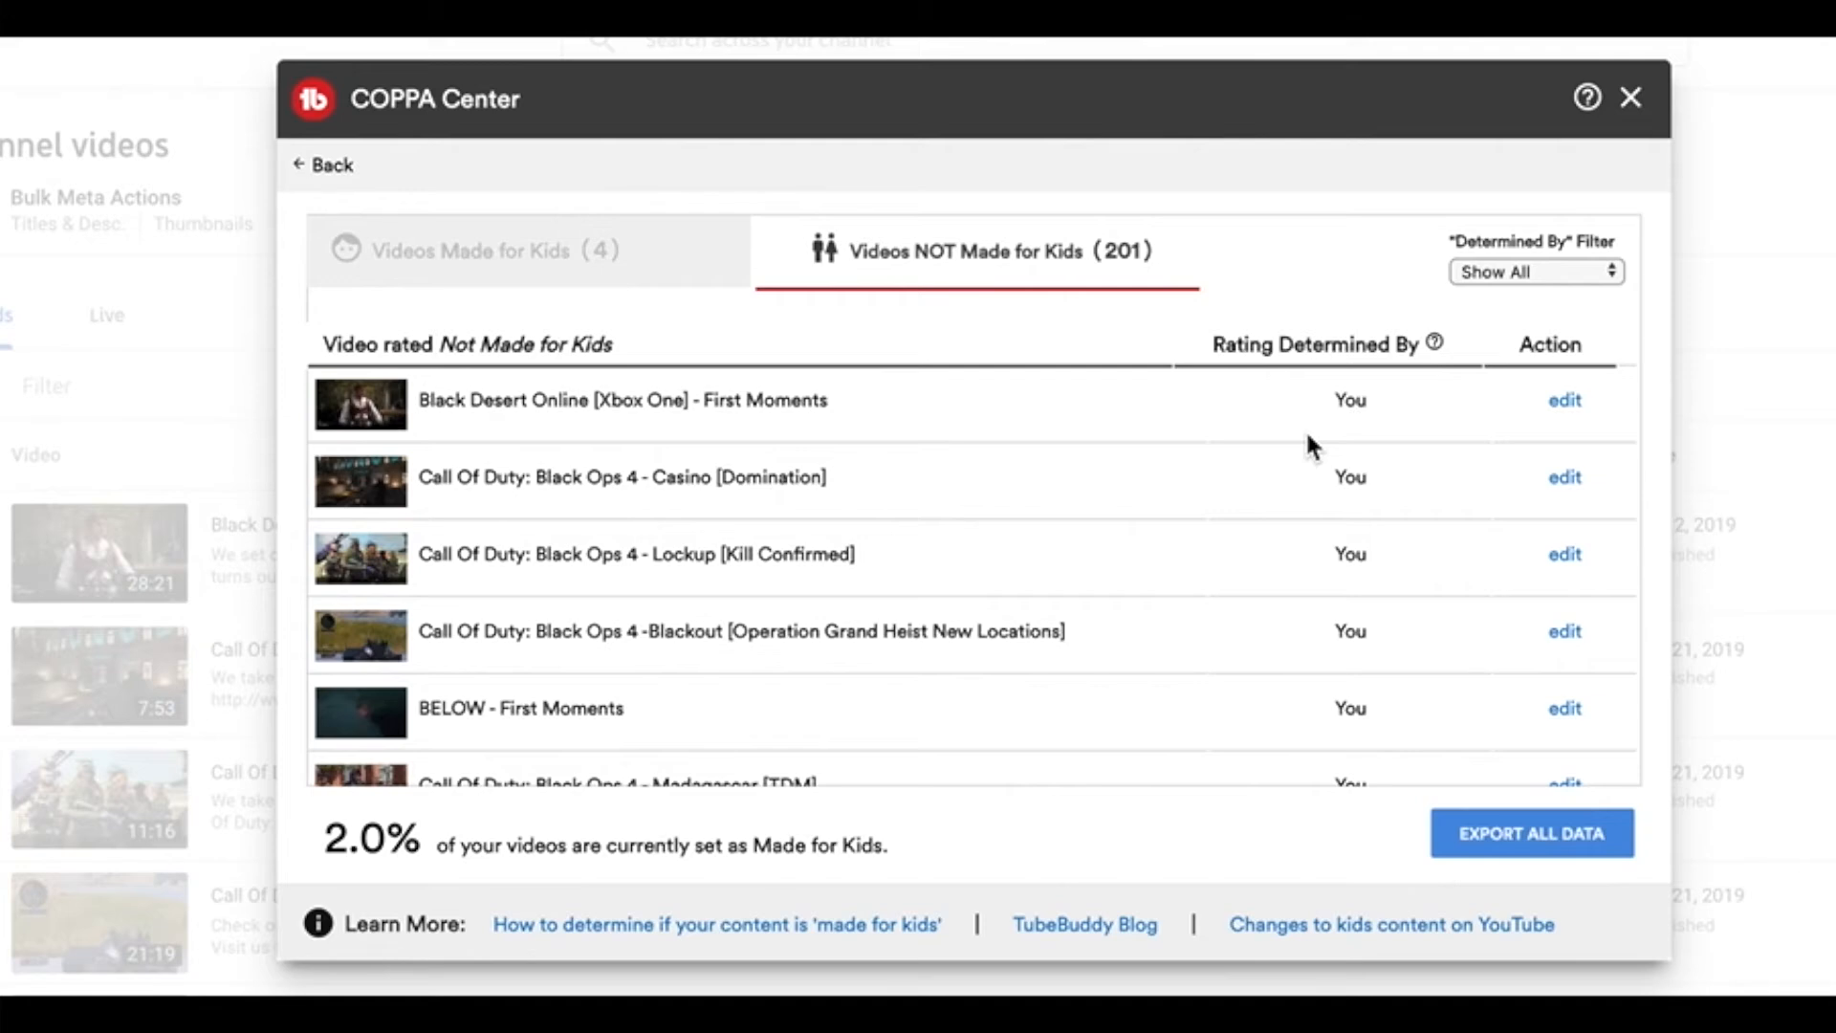
scroll(down, 3)
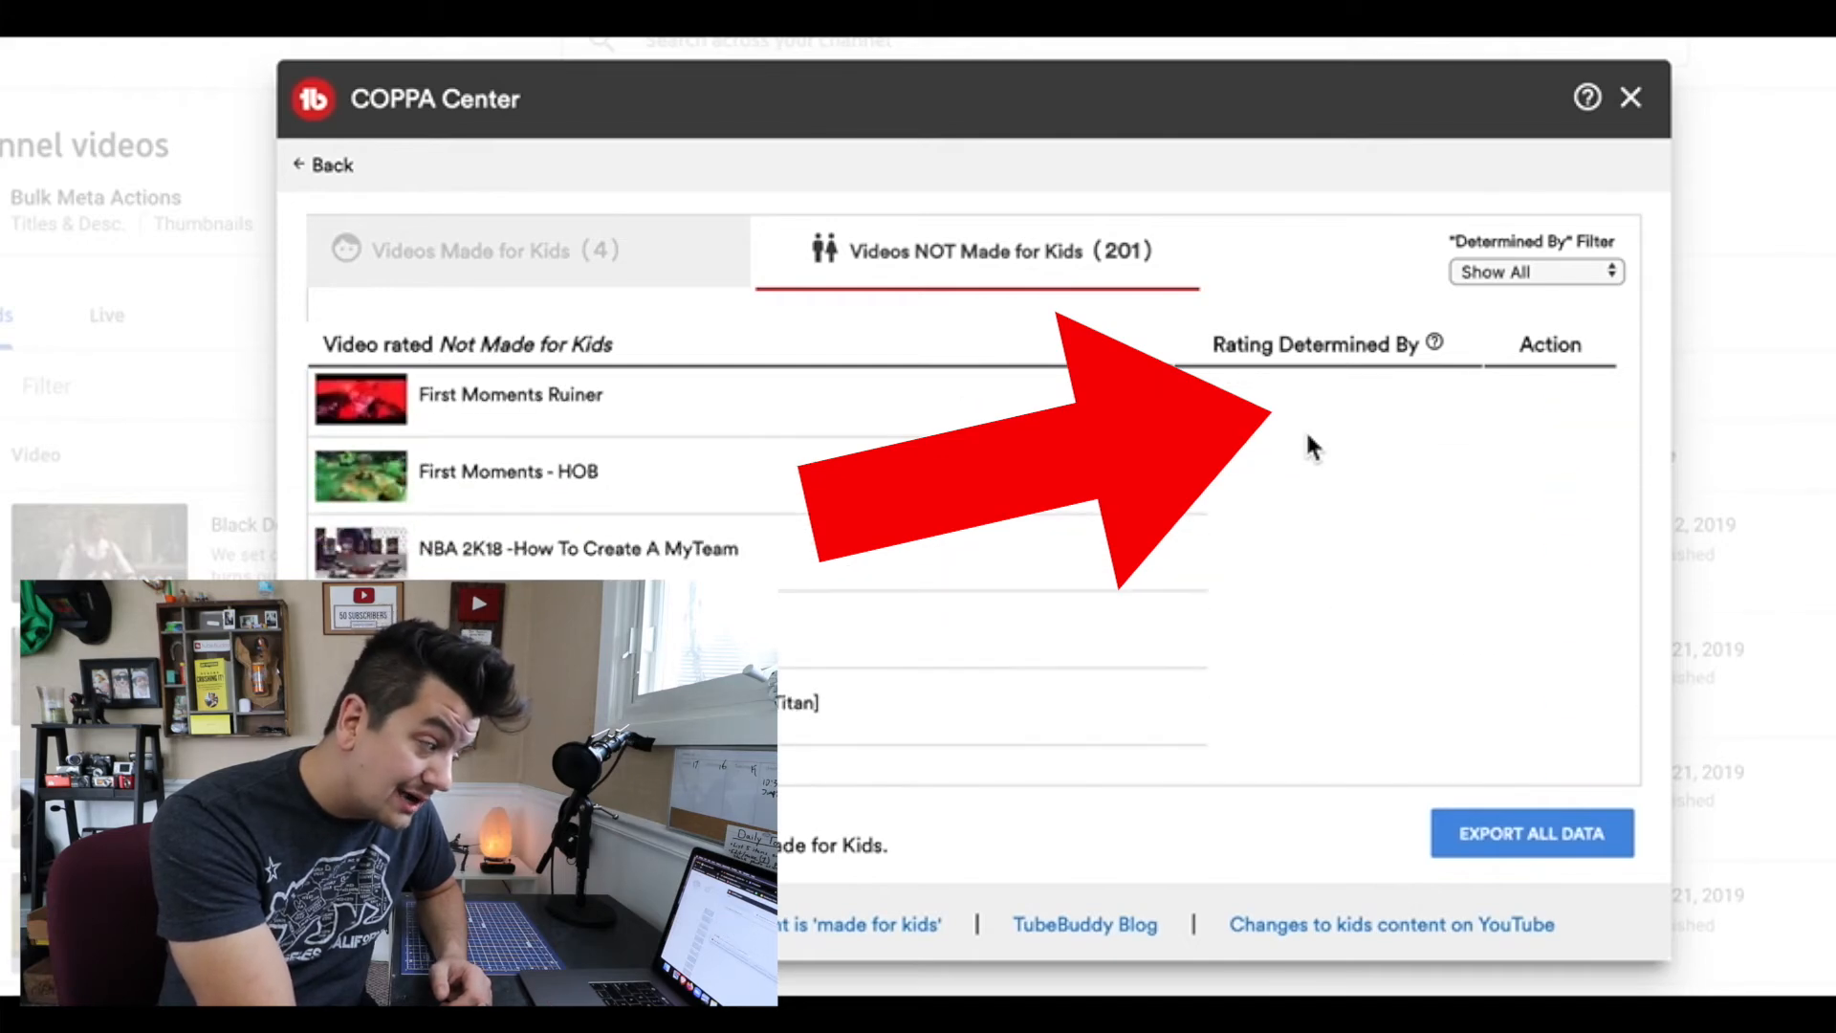
scroll(down, 3)
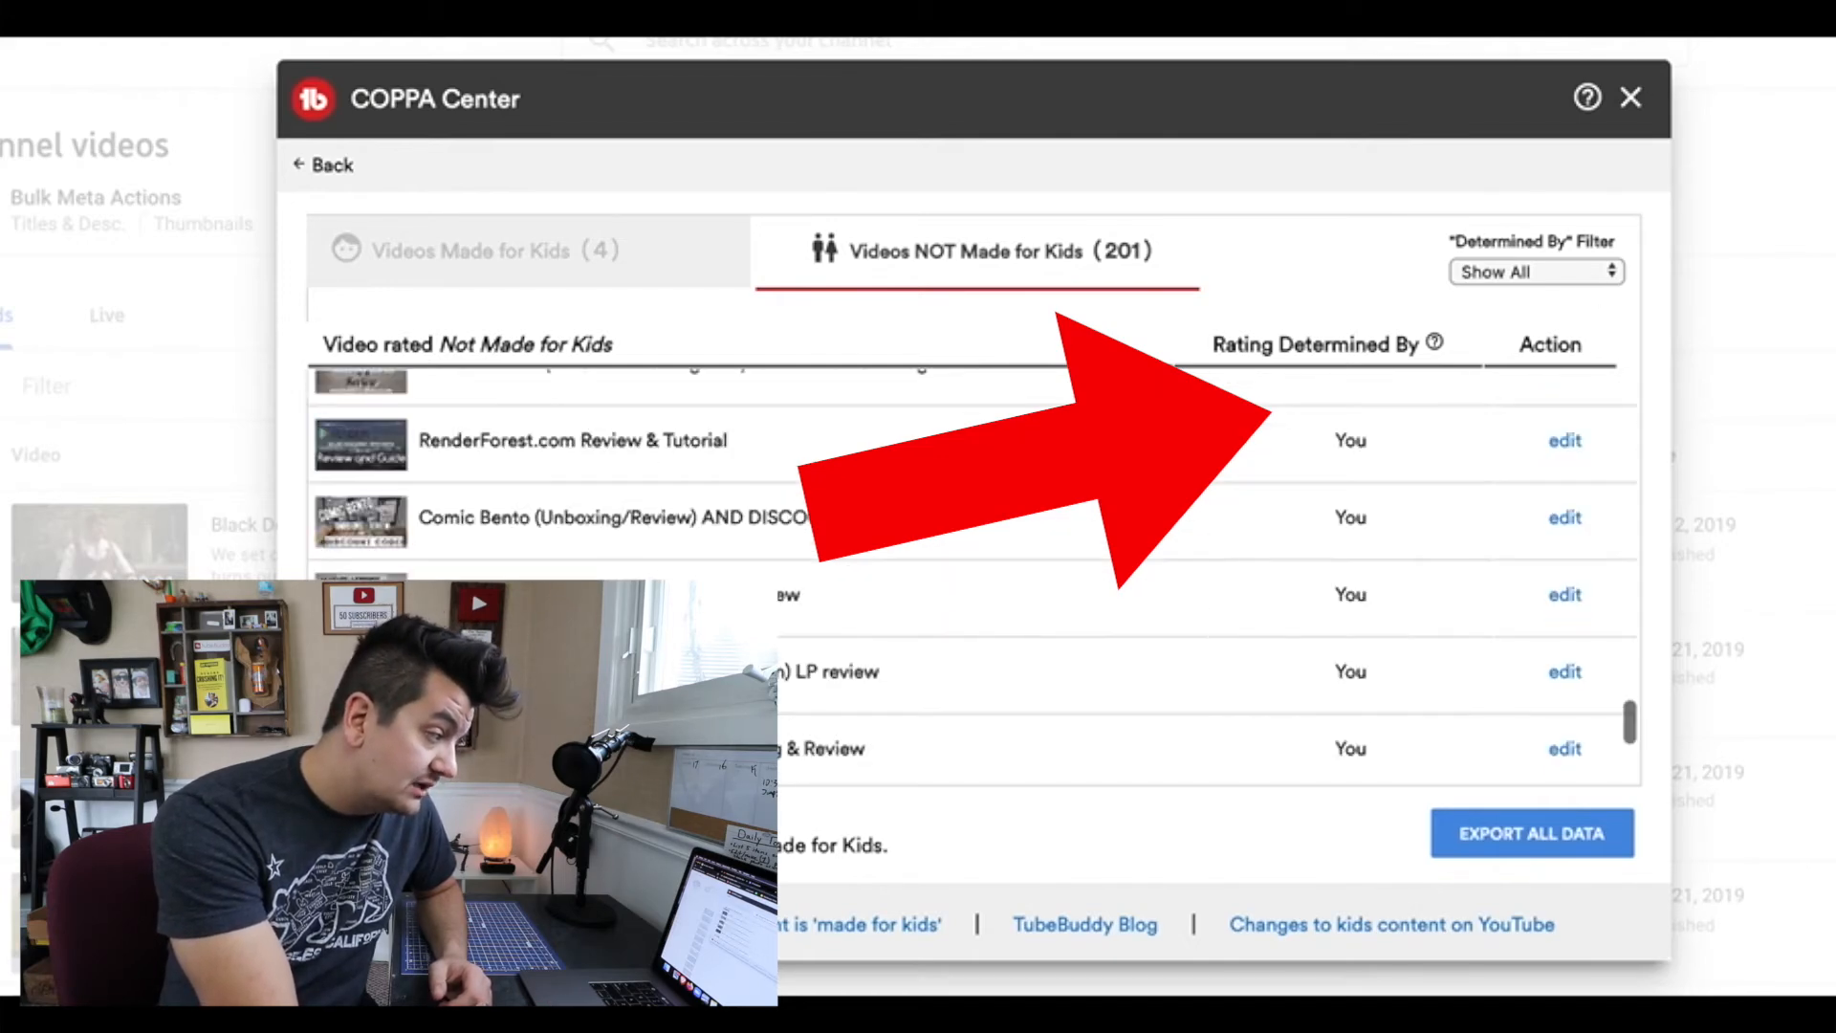
click(1625, 99)
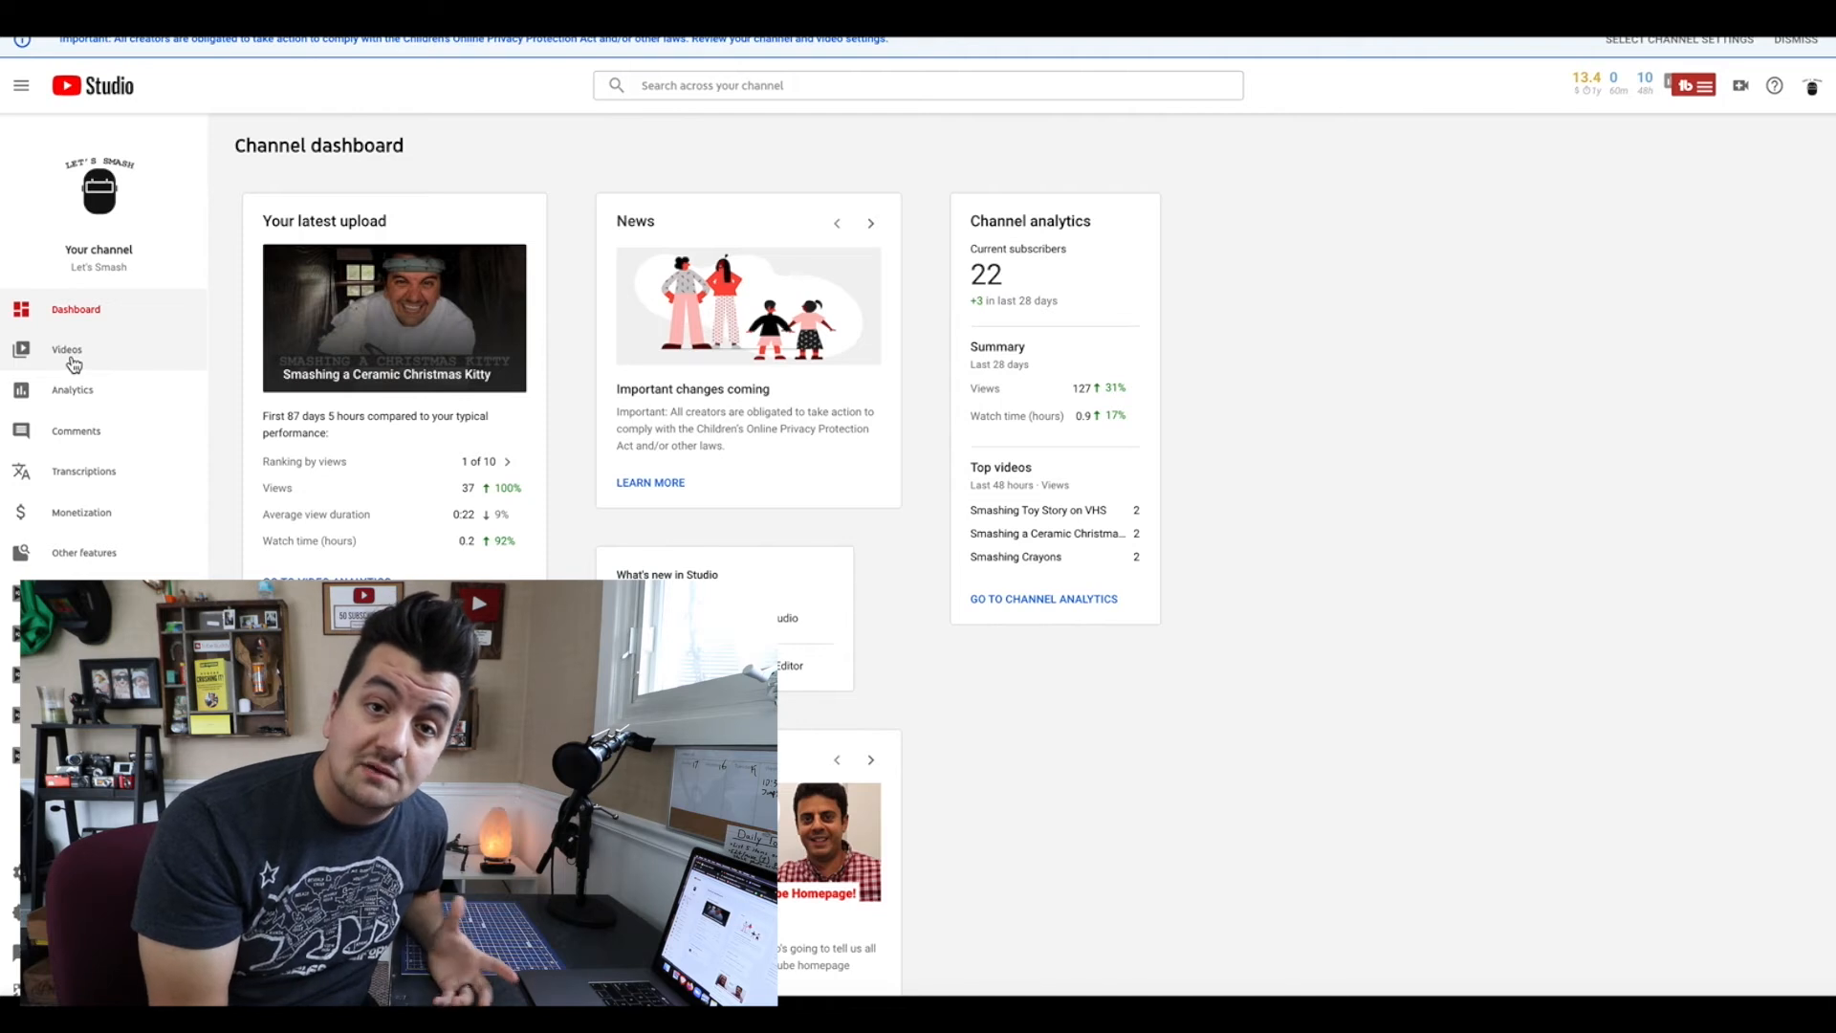
Open the Let's Smash video list and bring up its COPPA Center.
click(66, 349)
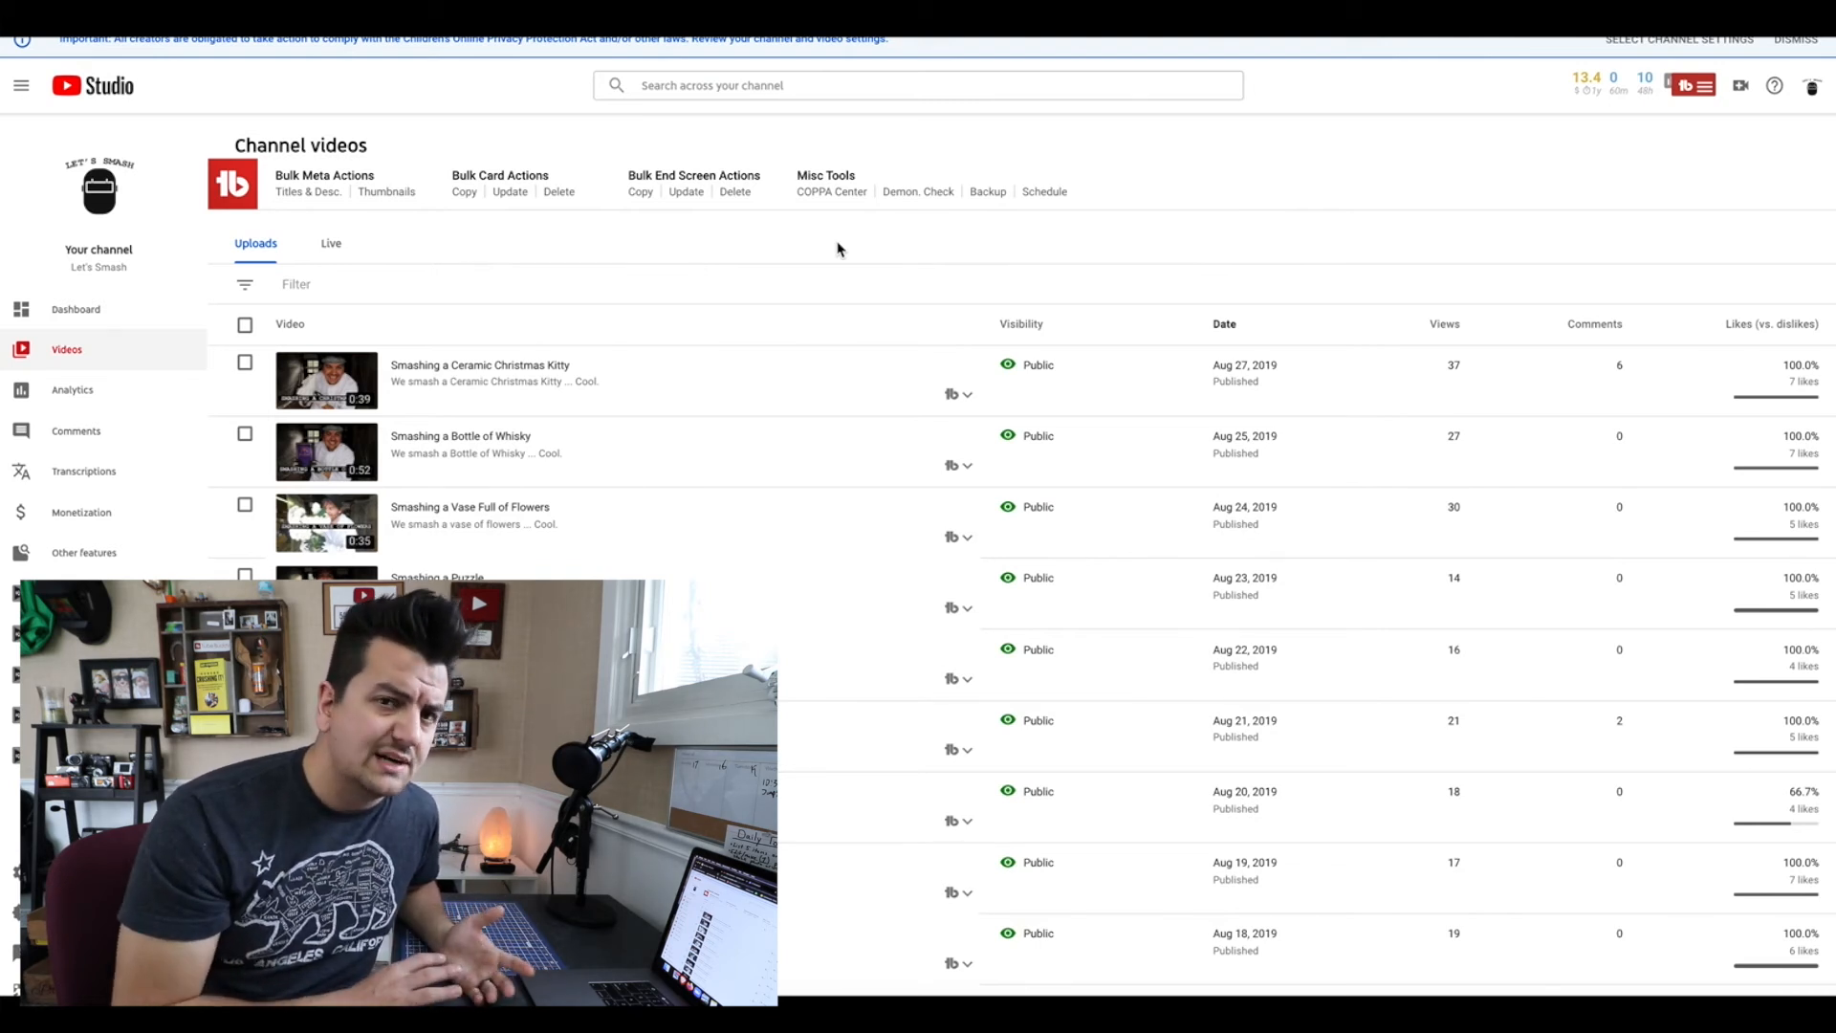
click(831, 191)
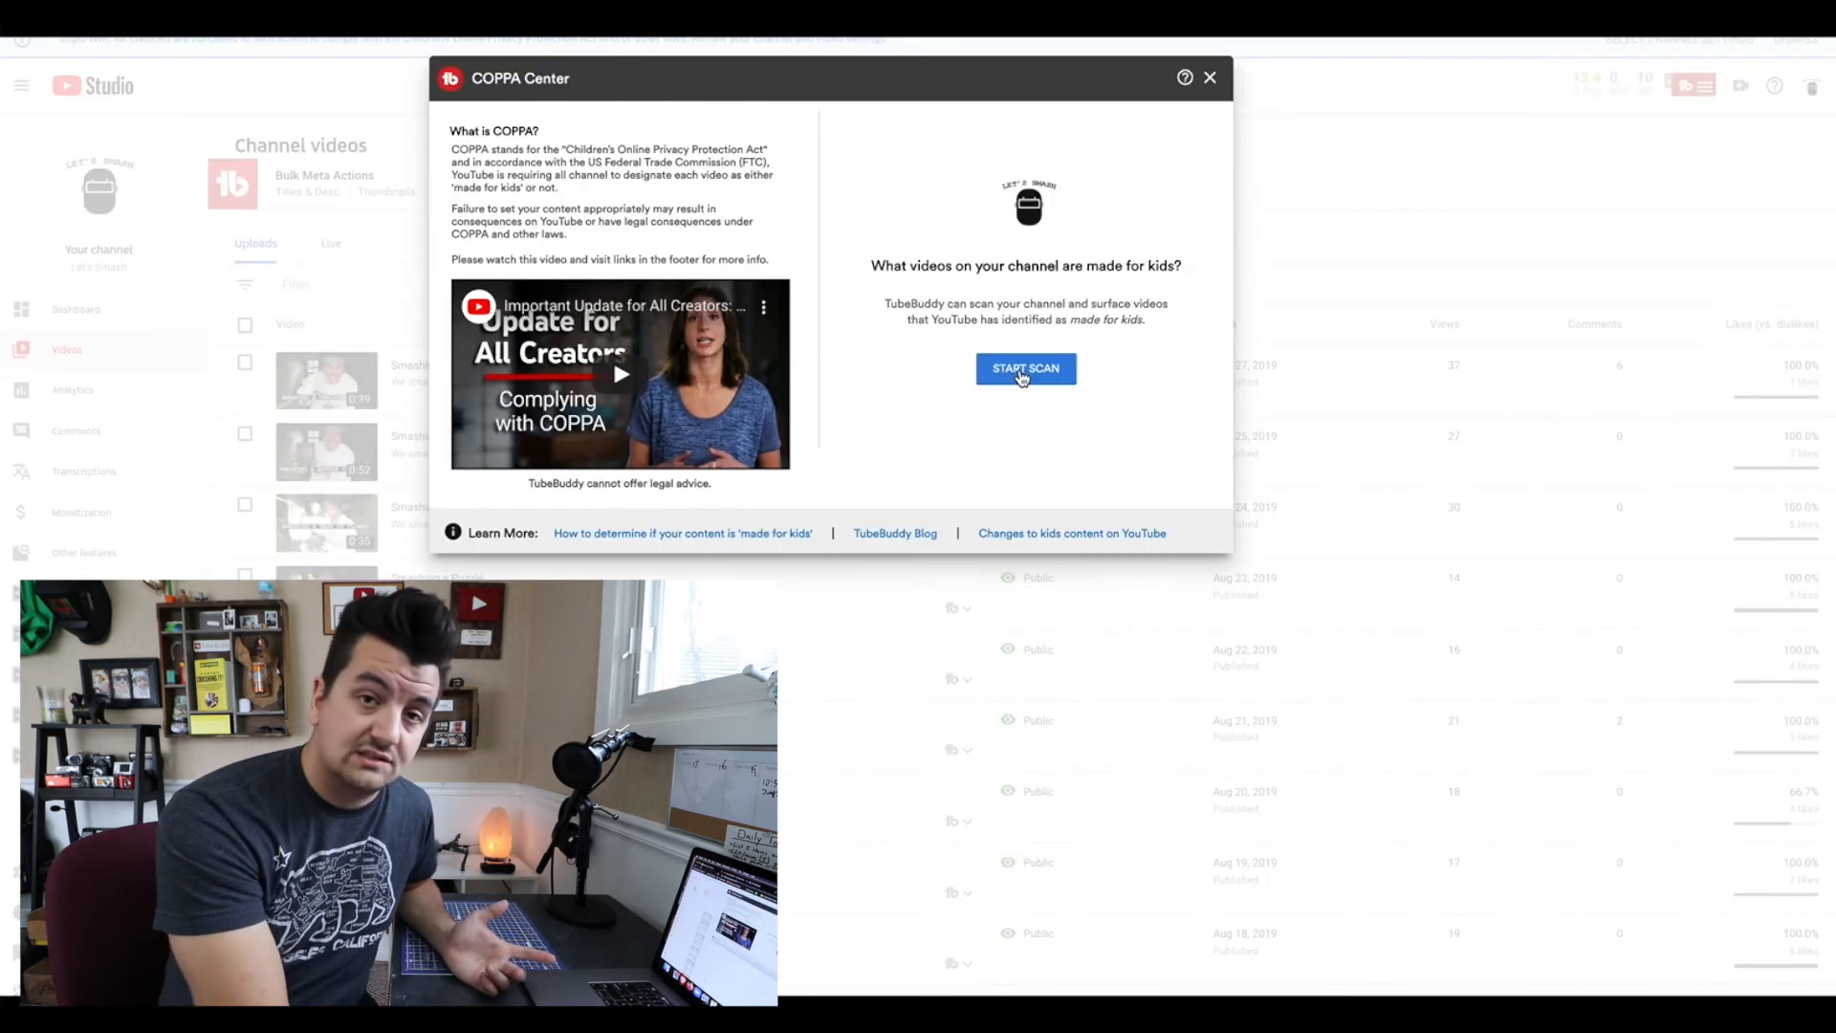
Scan Let's Smash and list its 50 videos not made for kids.
click(1026, 368)
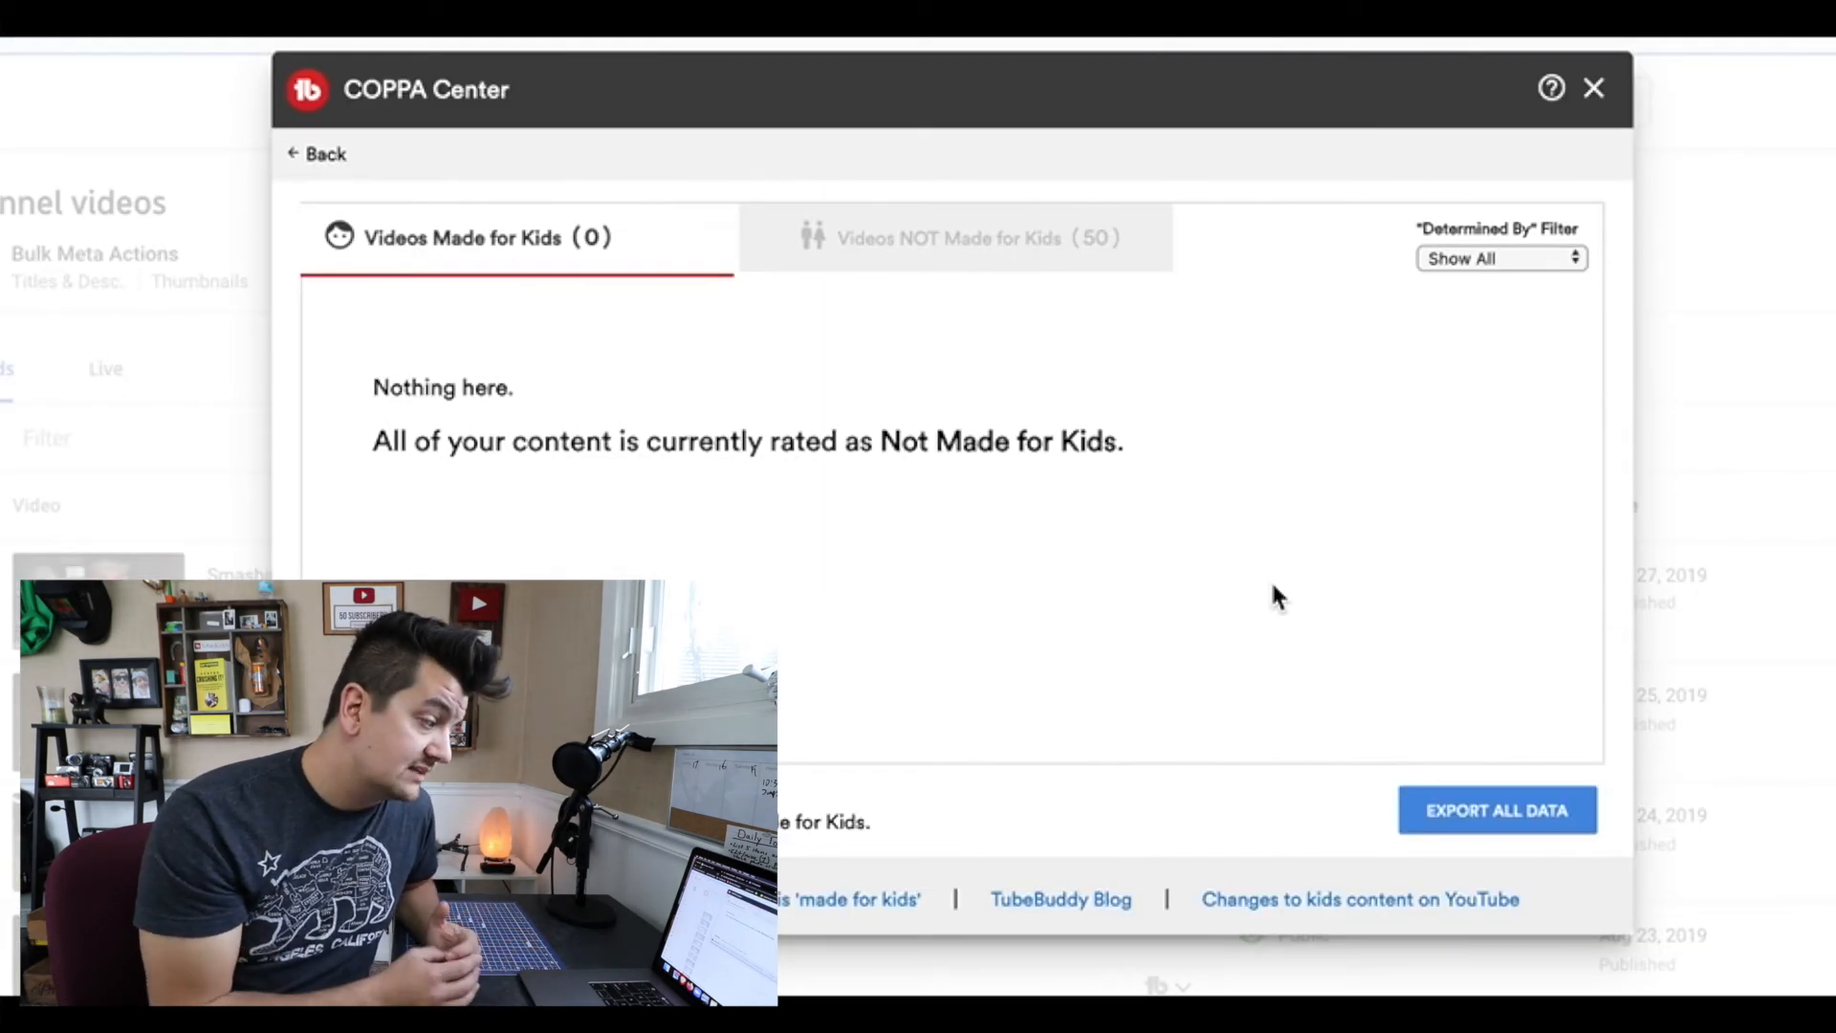
click(965, 238)
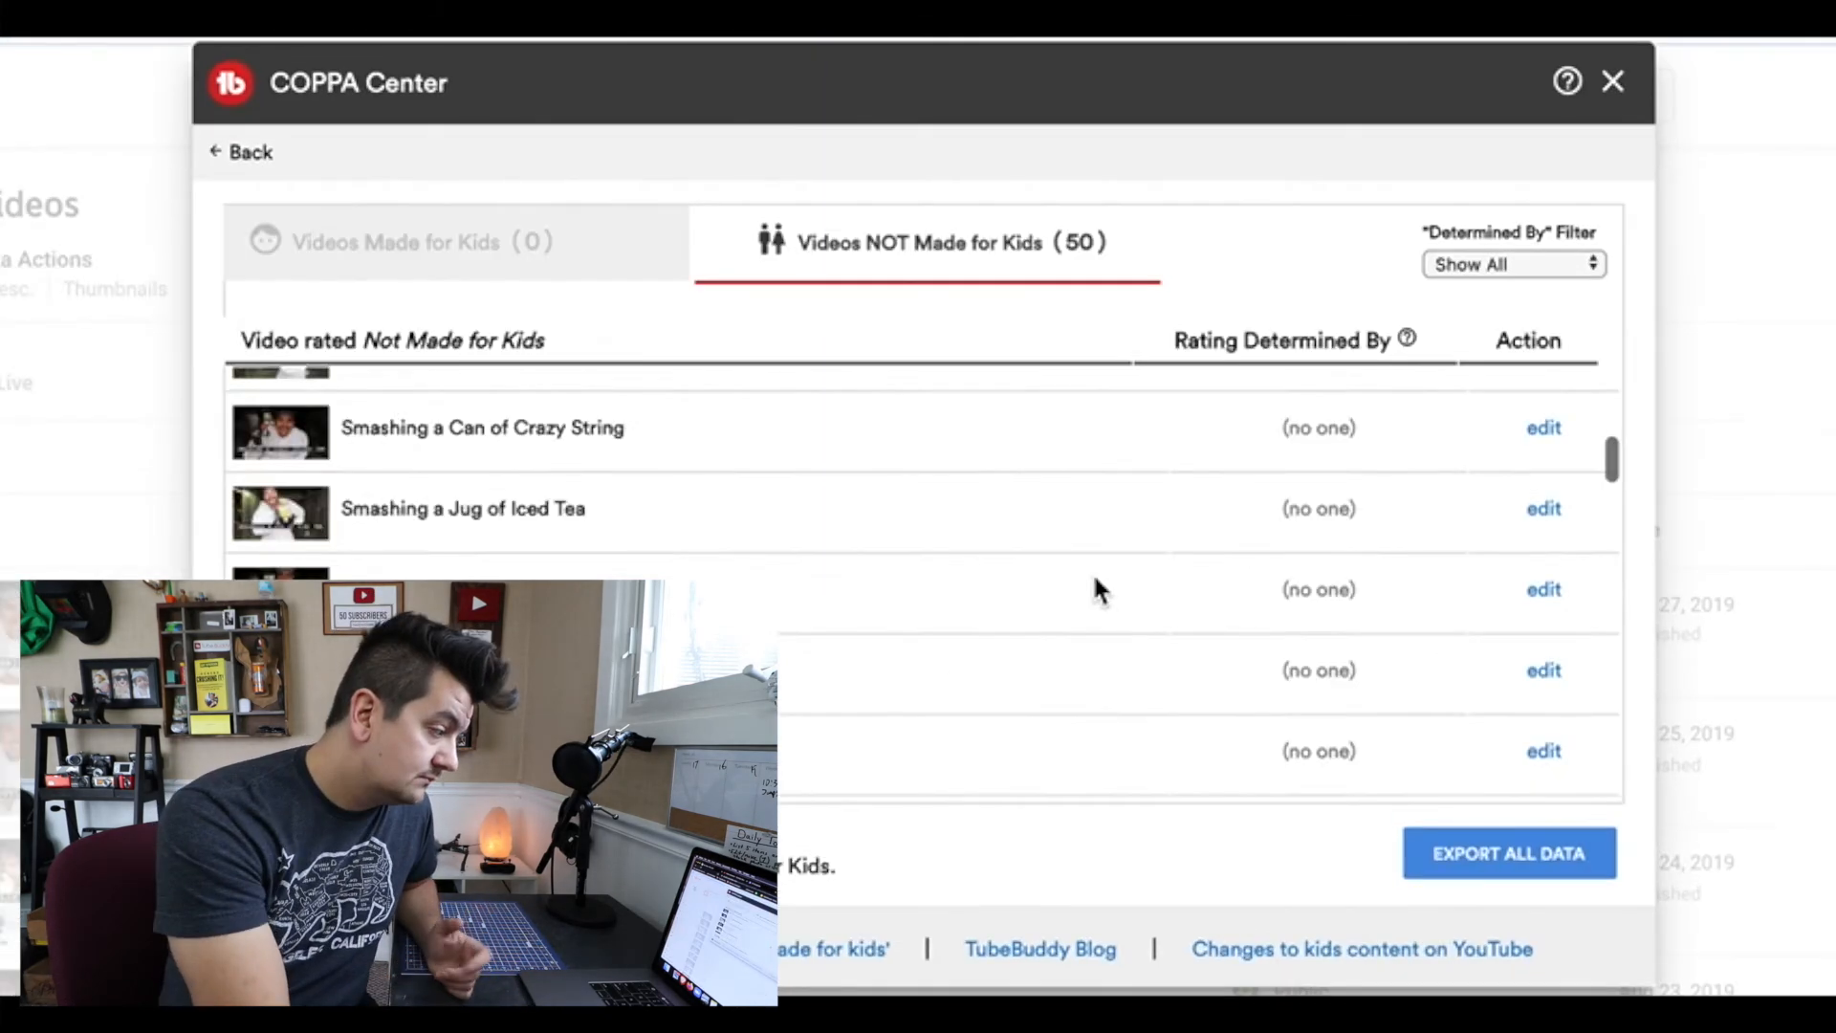